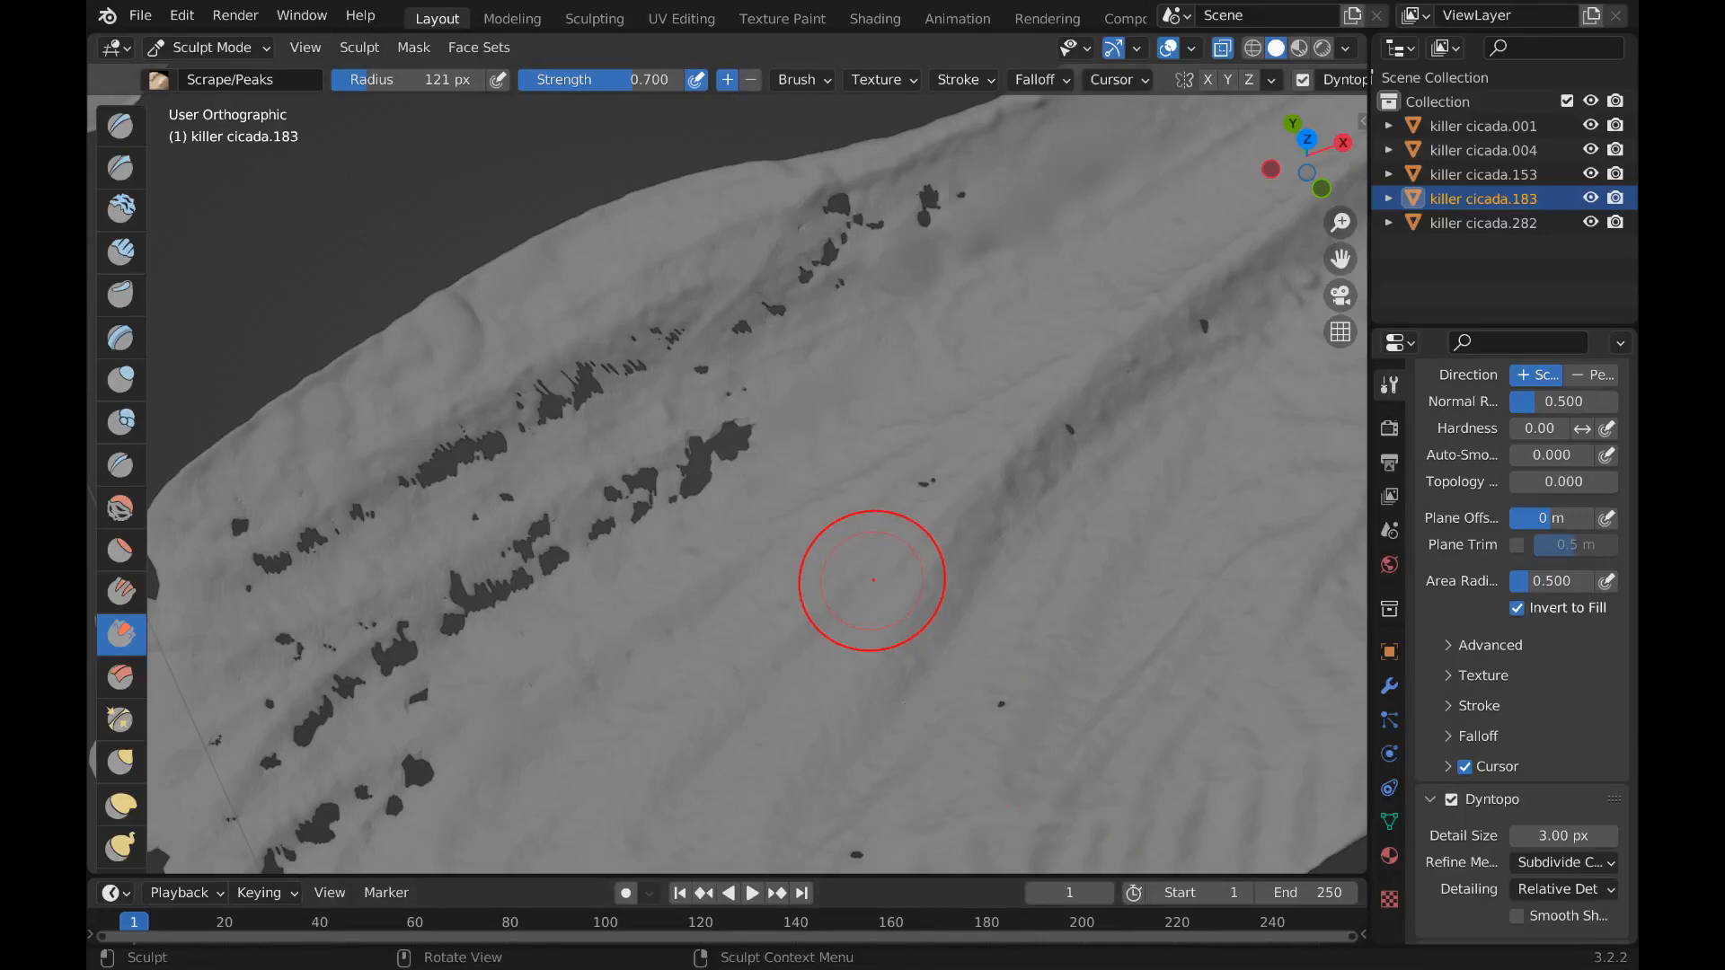
mouse_move(903, 550)
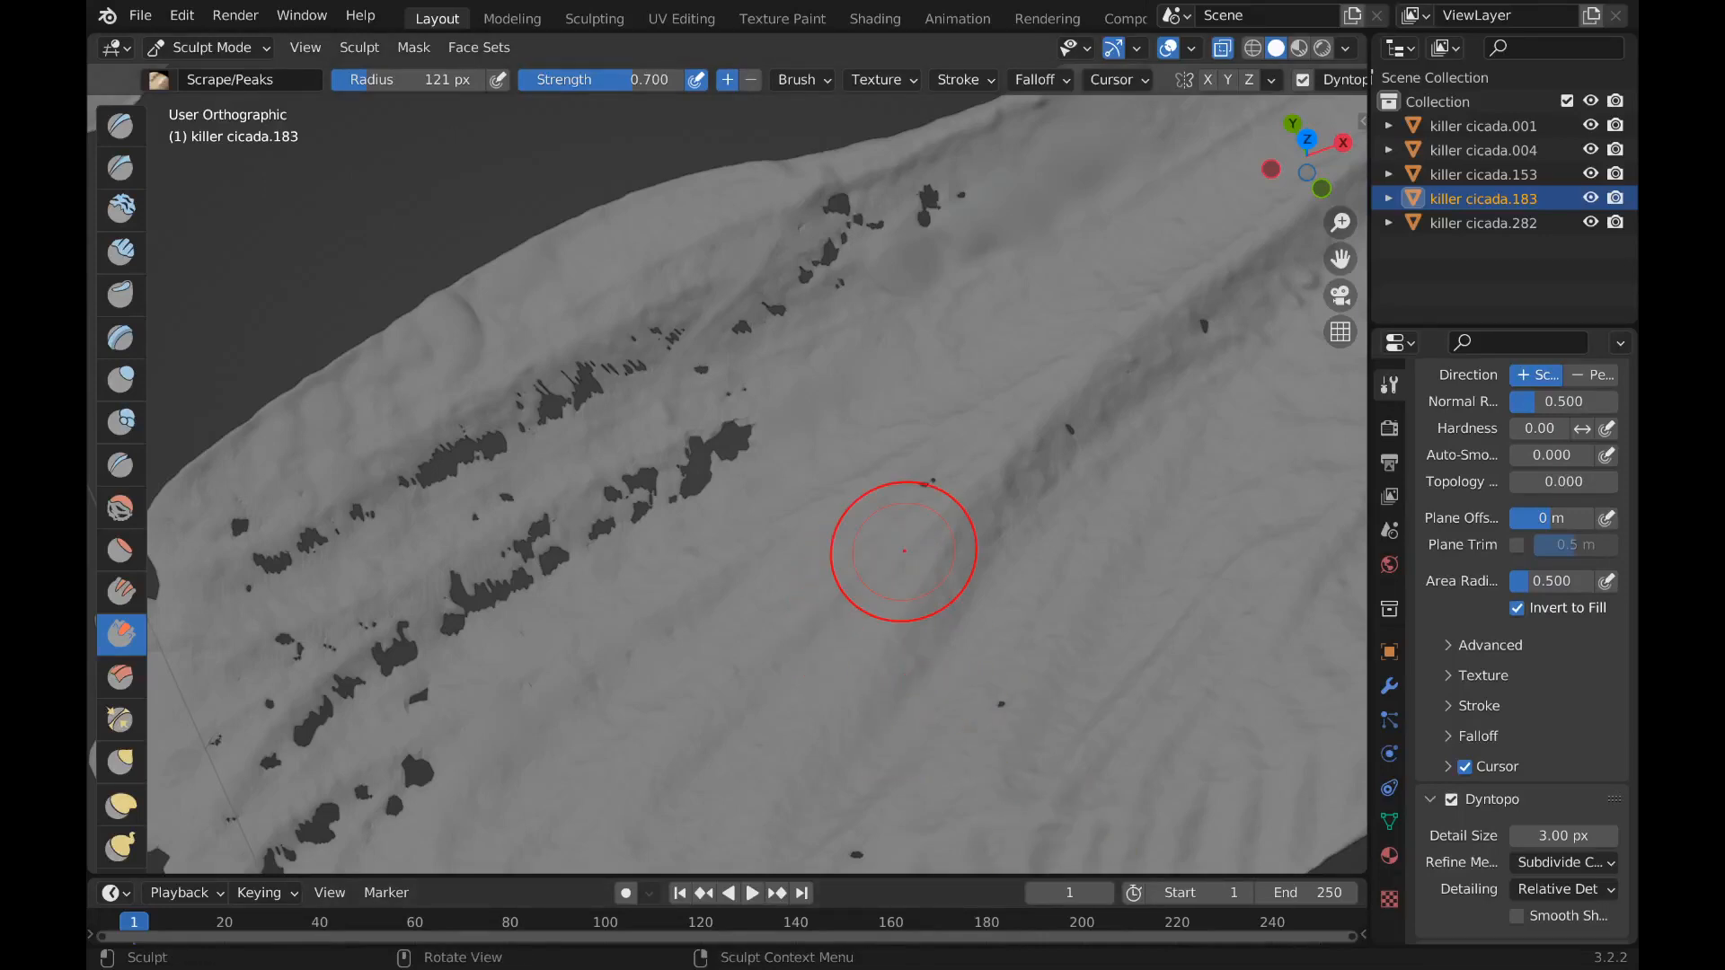
mouse_move(954, 469)
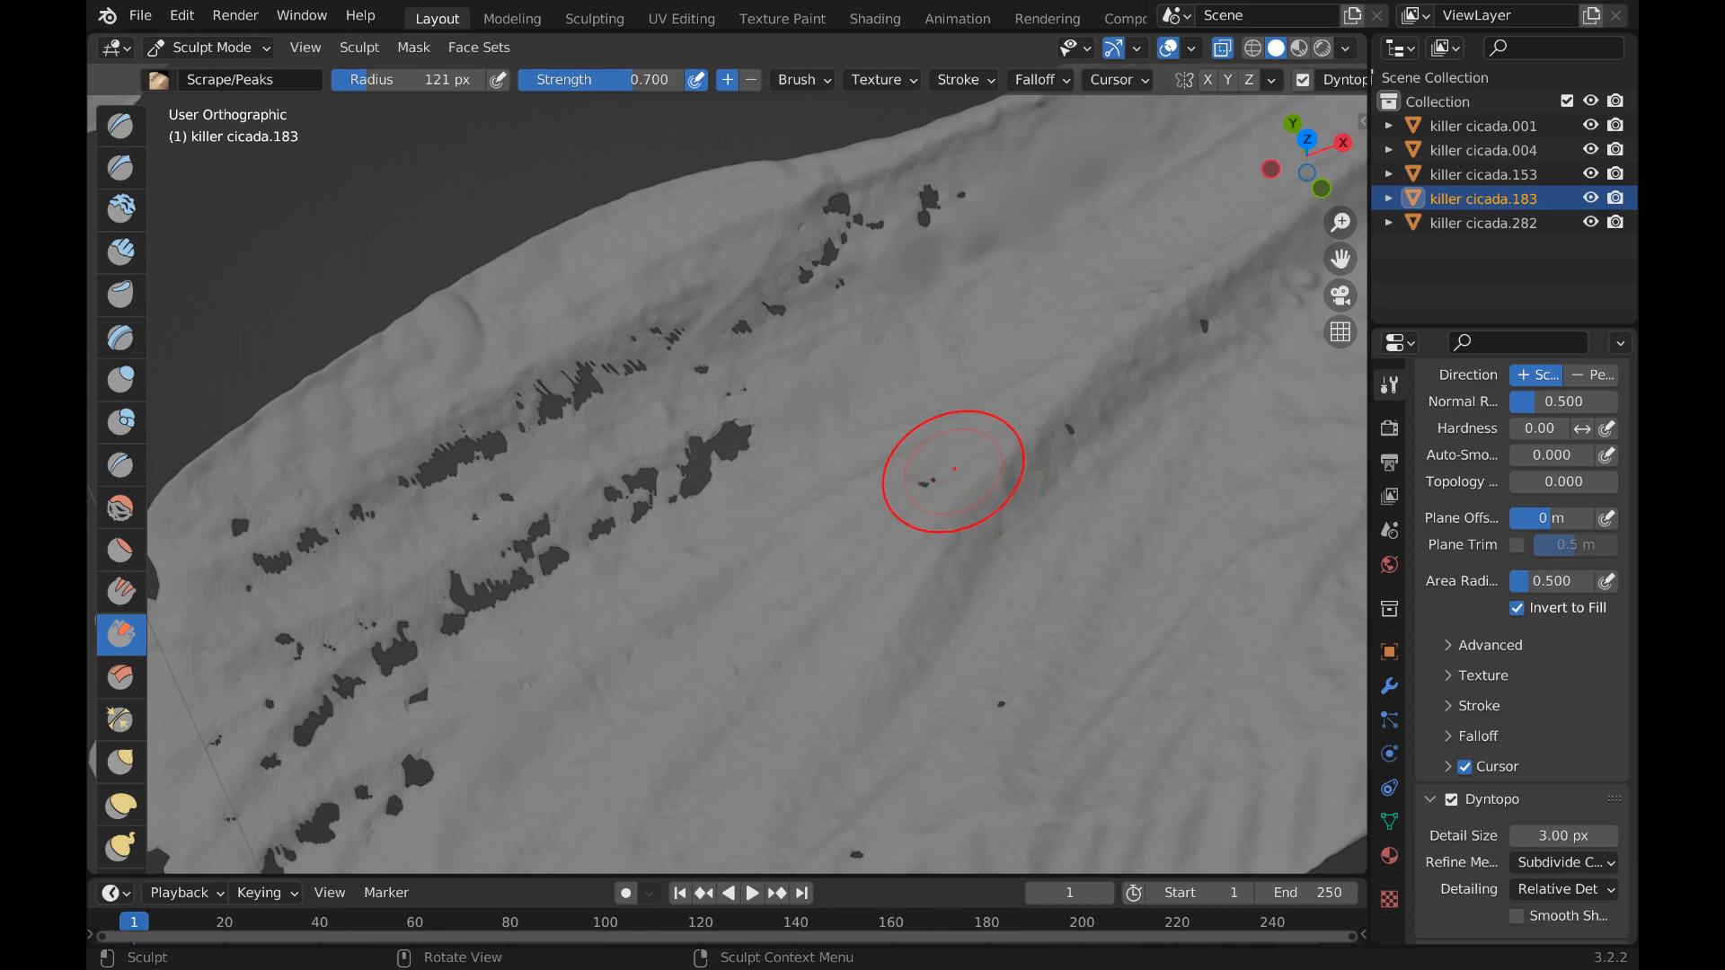
mouse_move(902, 487)
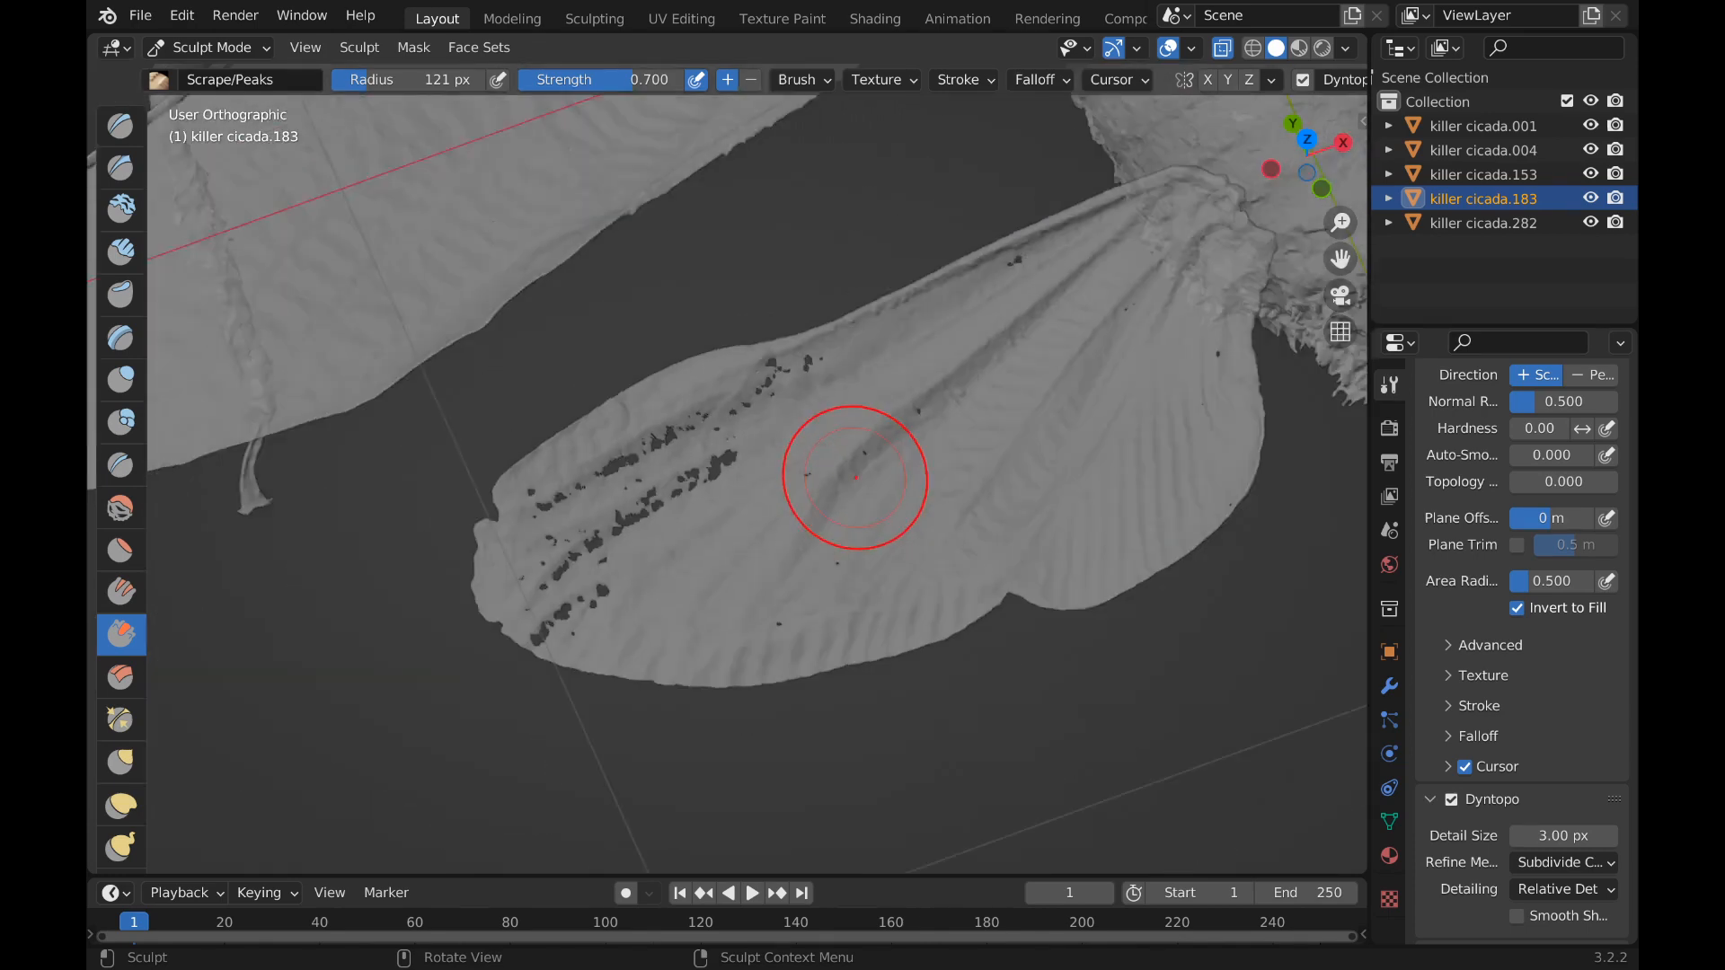
- Scrape down the raised bumps around the wing's holes, including the large central hole
drag(855, 478, 783, 472)
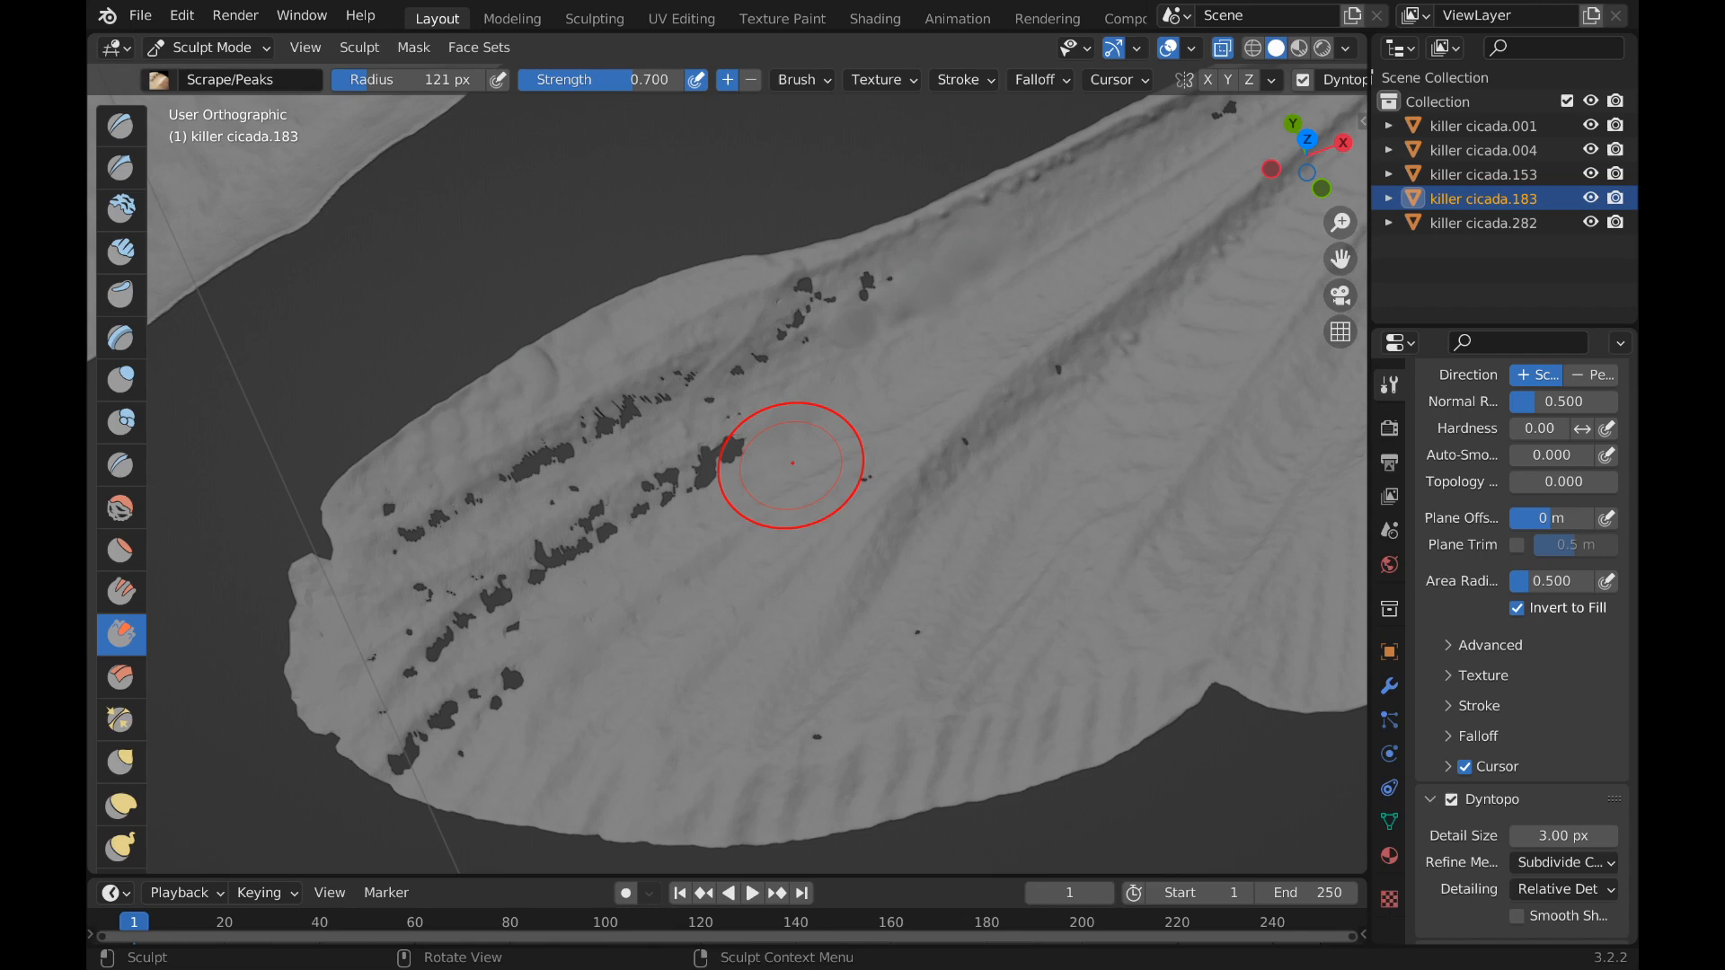
mouse_move(839, 455)
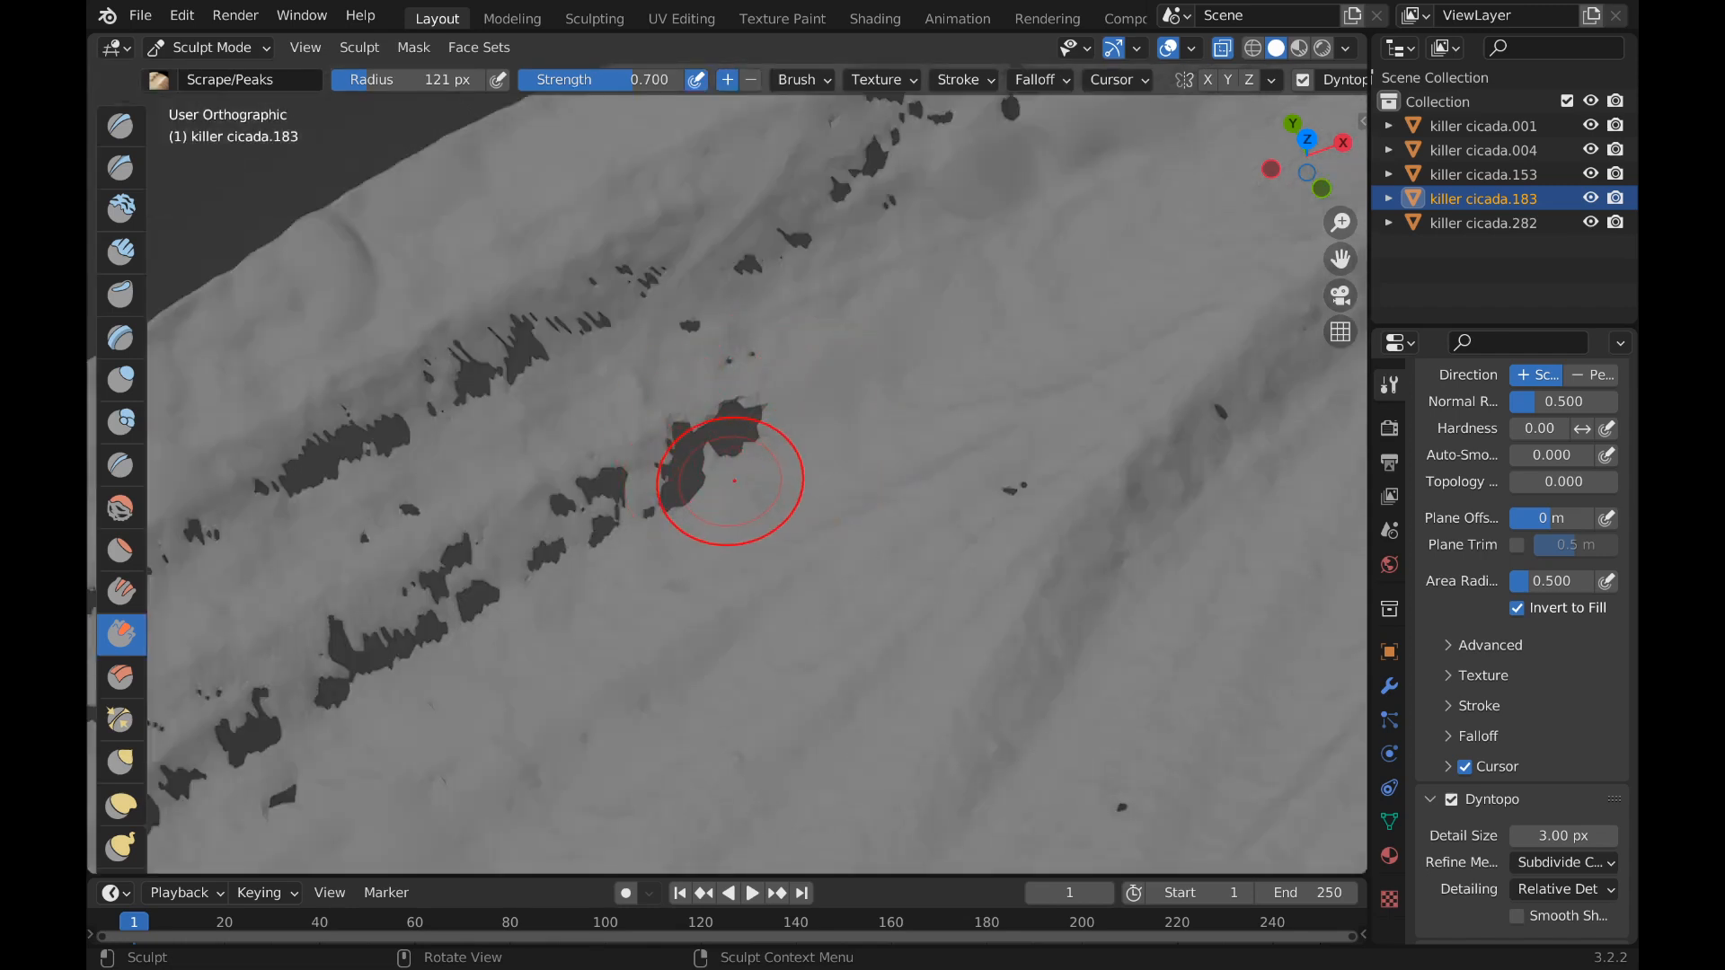
drag(729, 482, 832, 516)
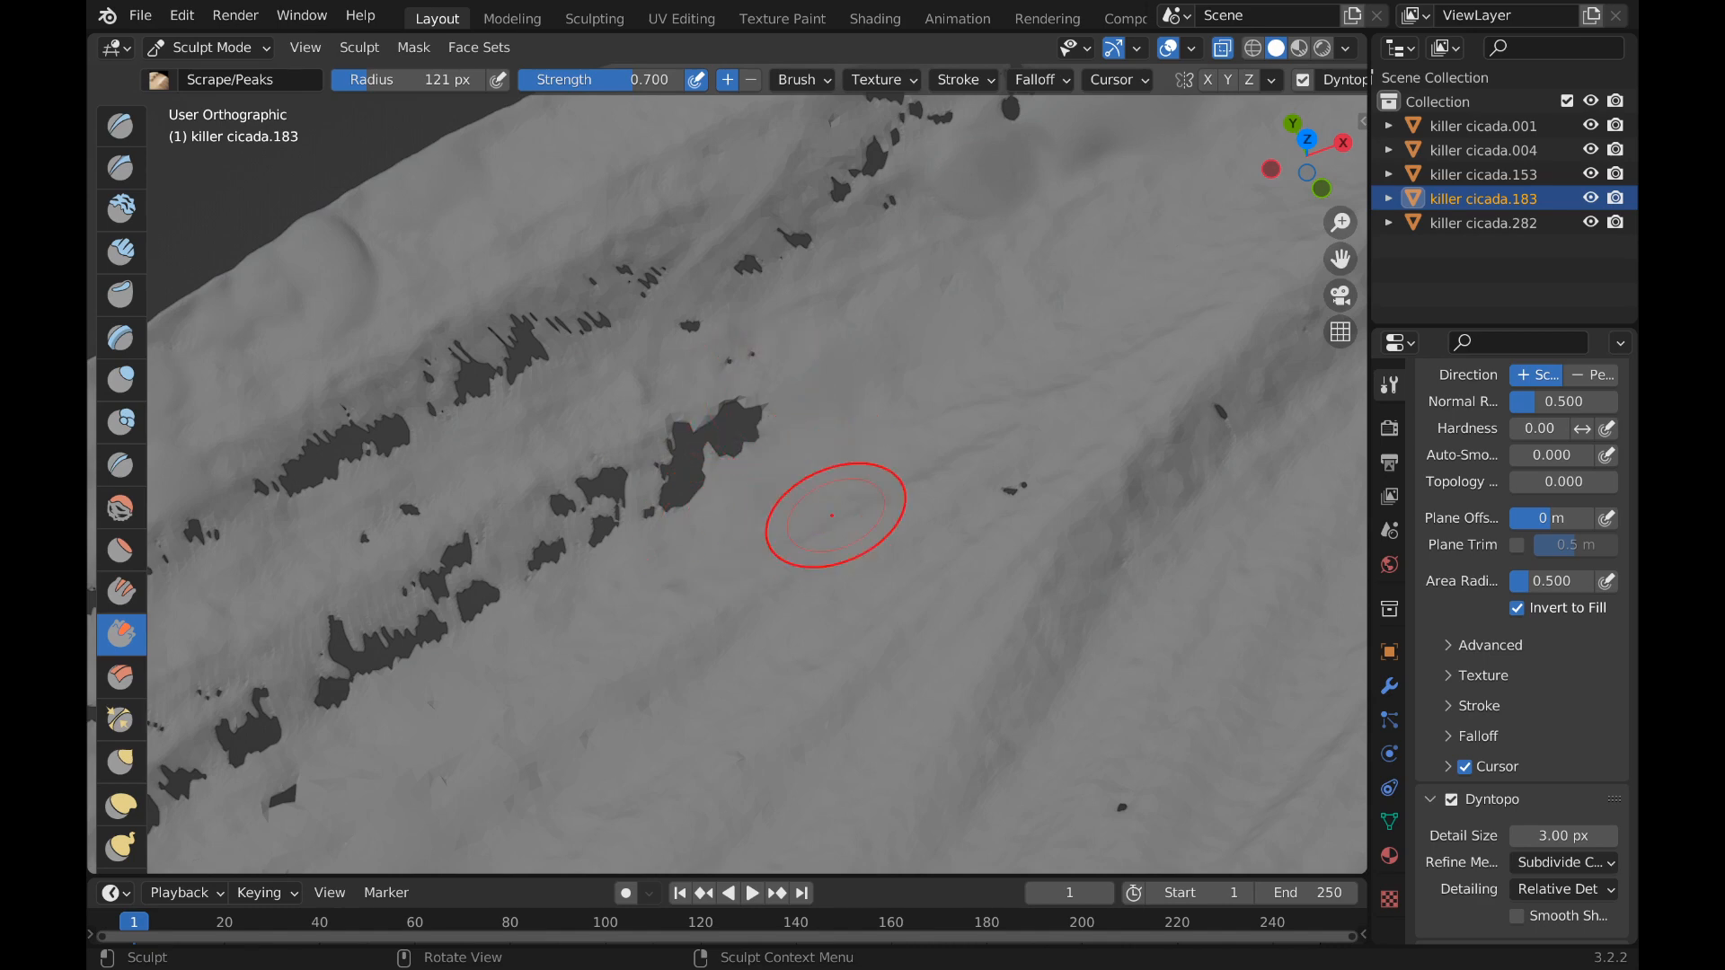
mouse_move(751, 423)
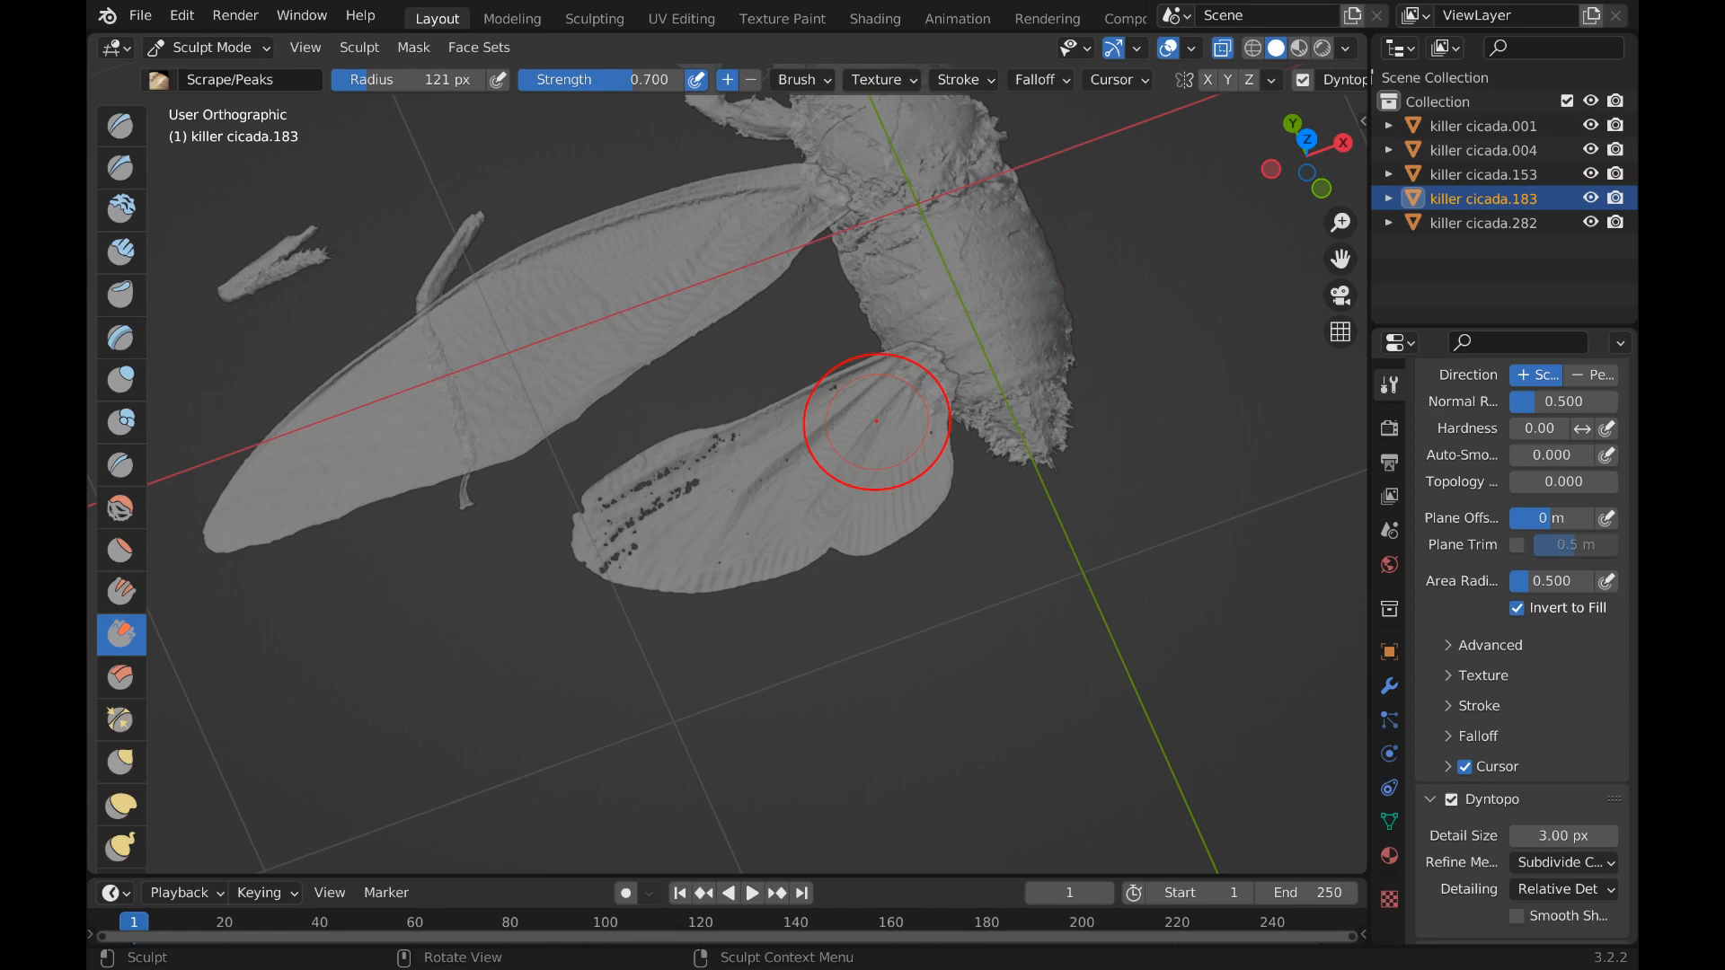
- Cycle the wing object through Object Mode and back into Sculpt Mode
click(208, 47)
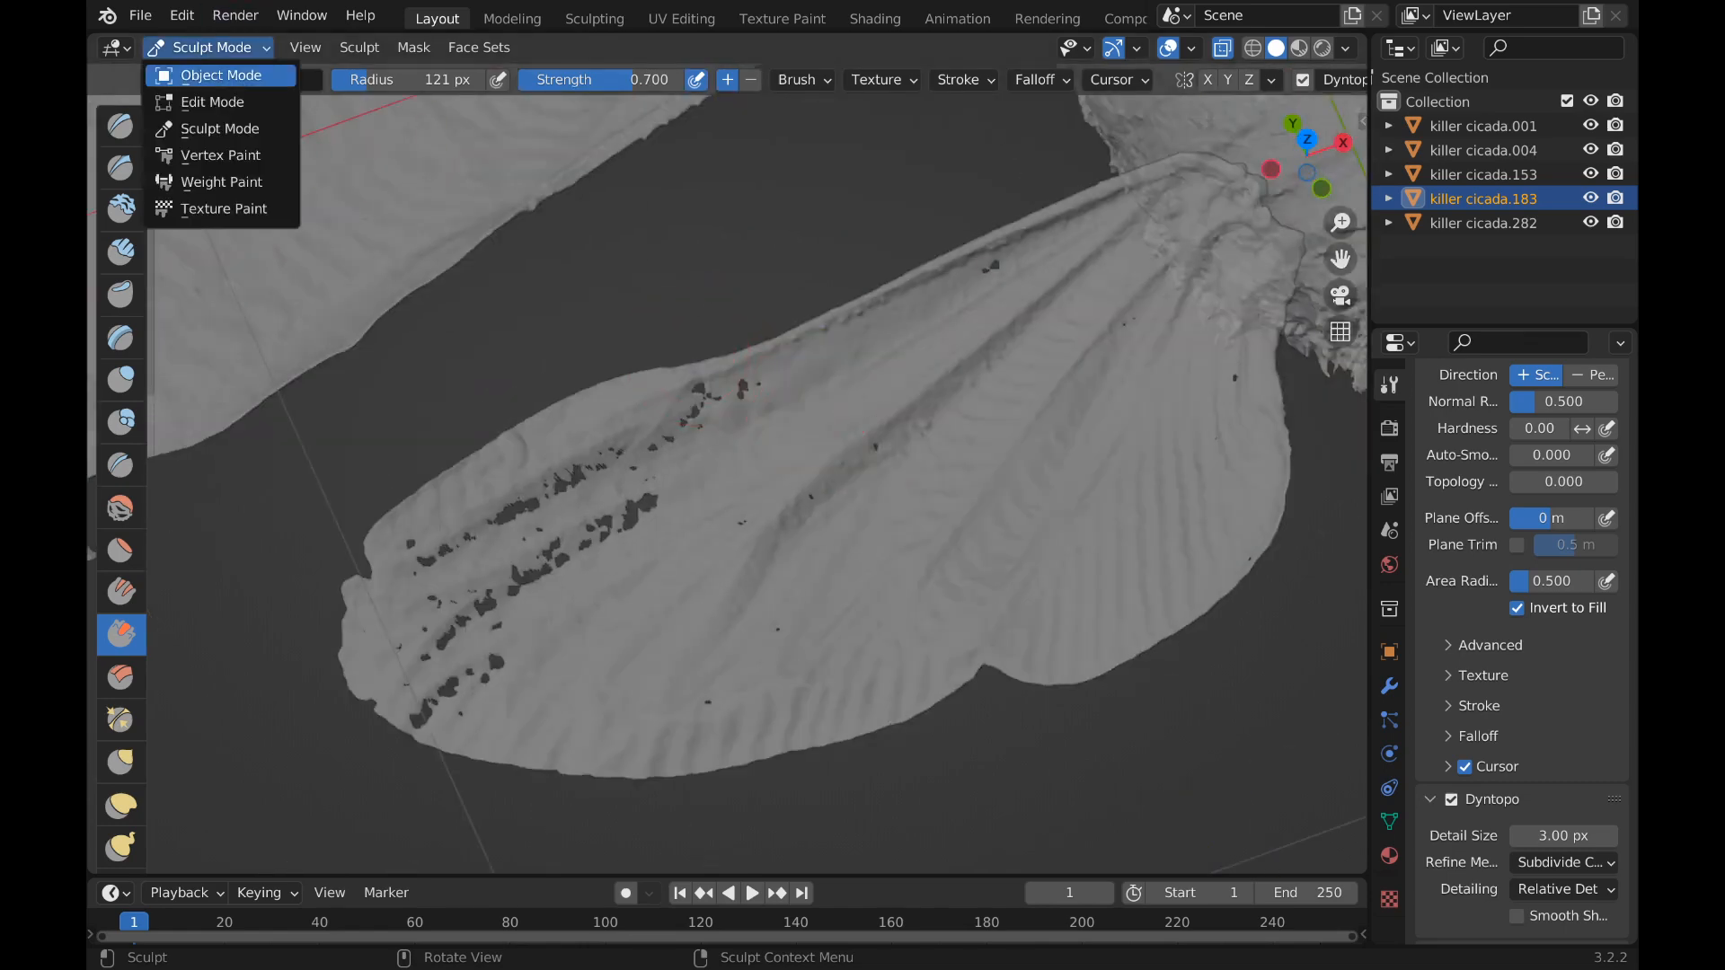
click(219, 75)
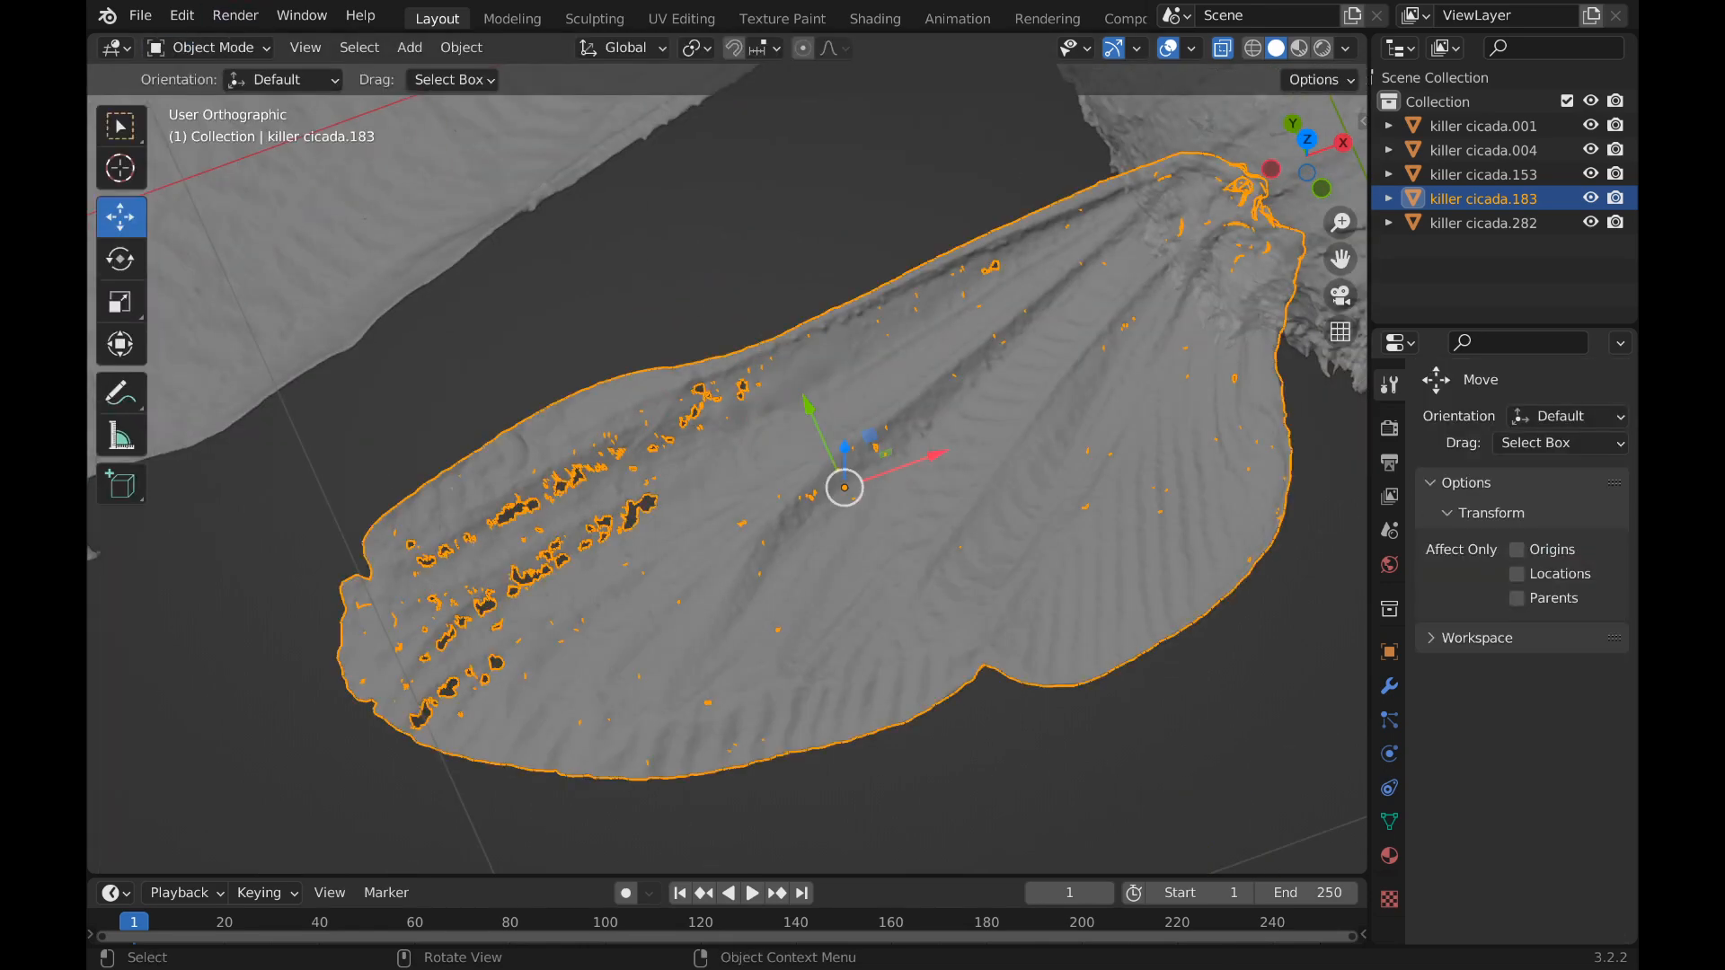
click(208, 47)
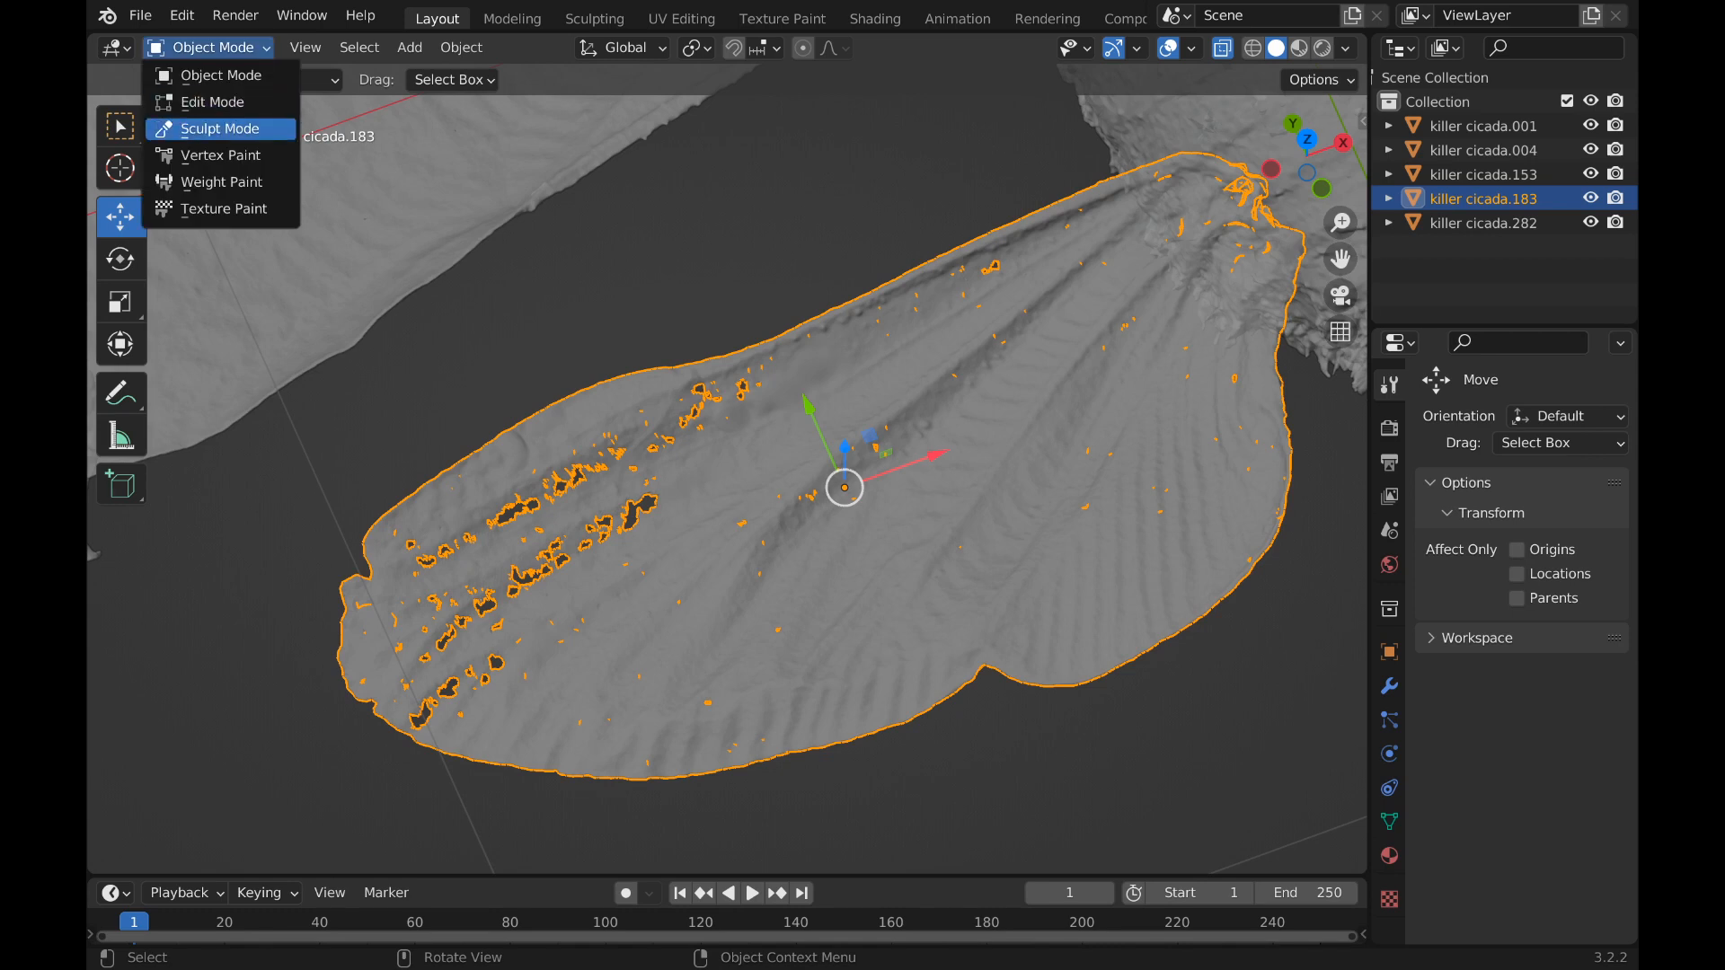
click(221, 130)
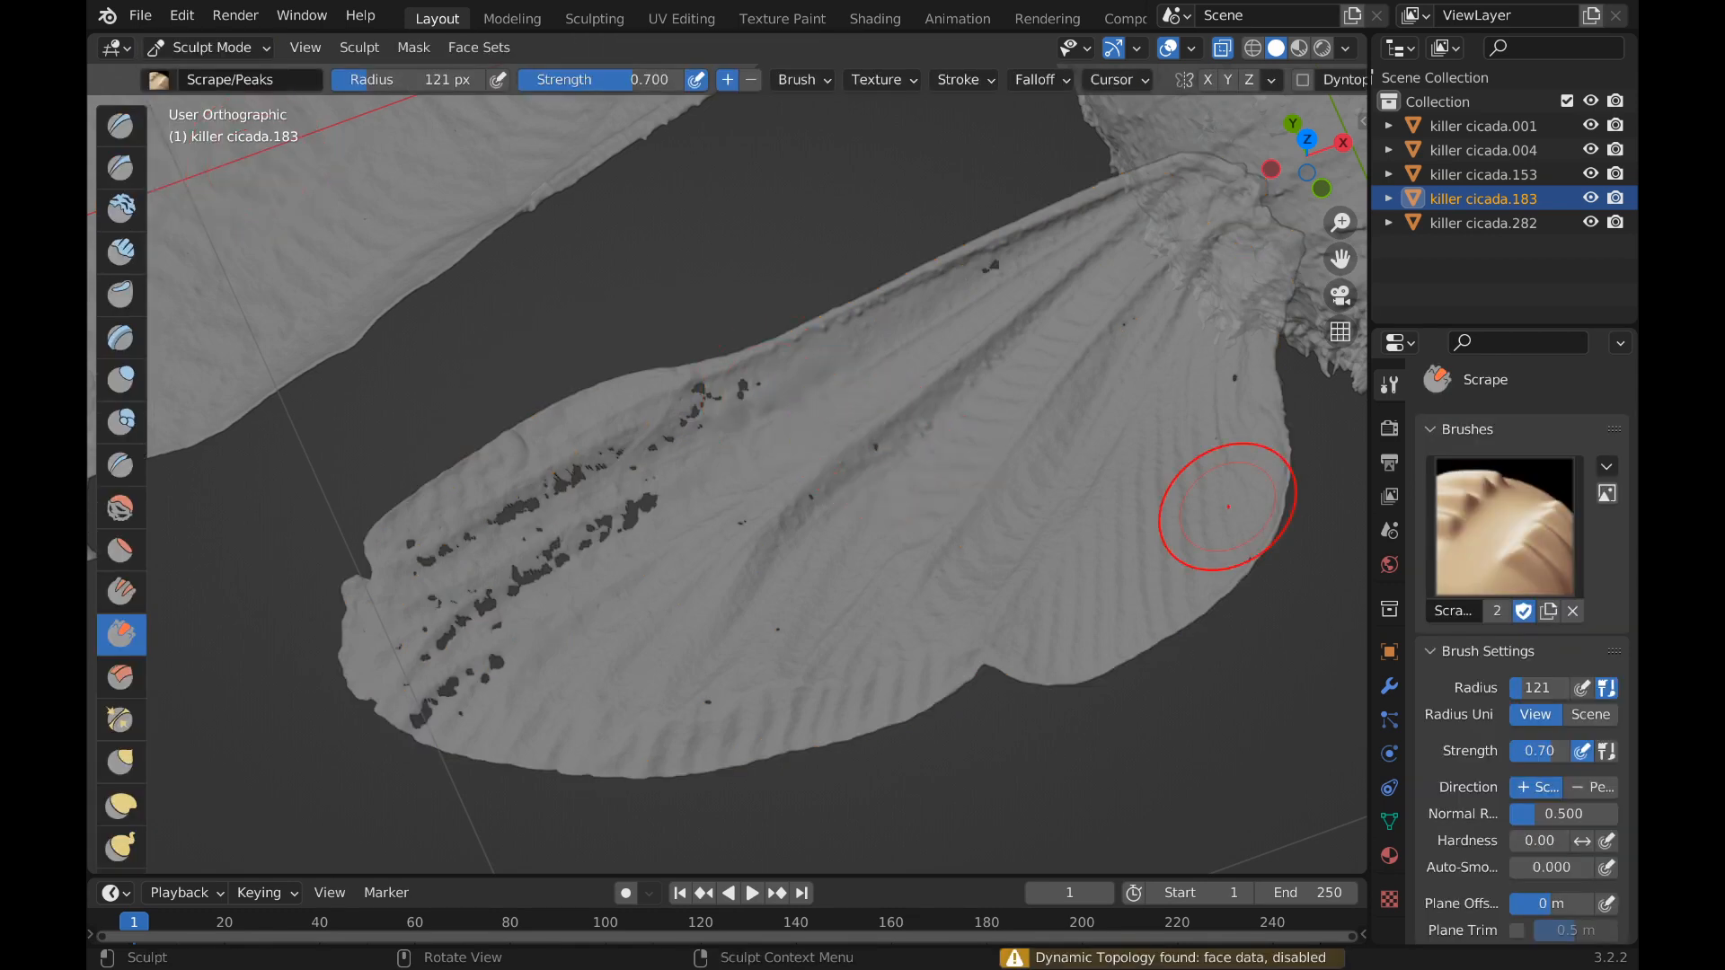
mouse_move(120, 379)
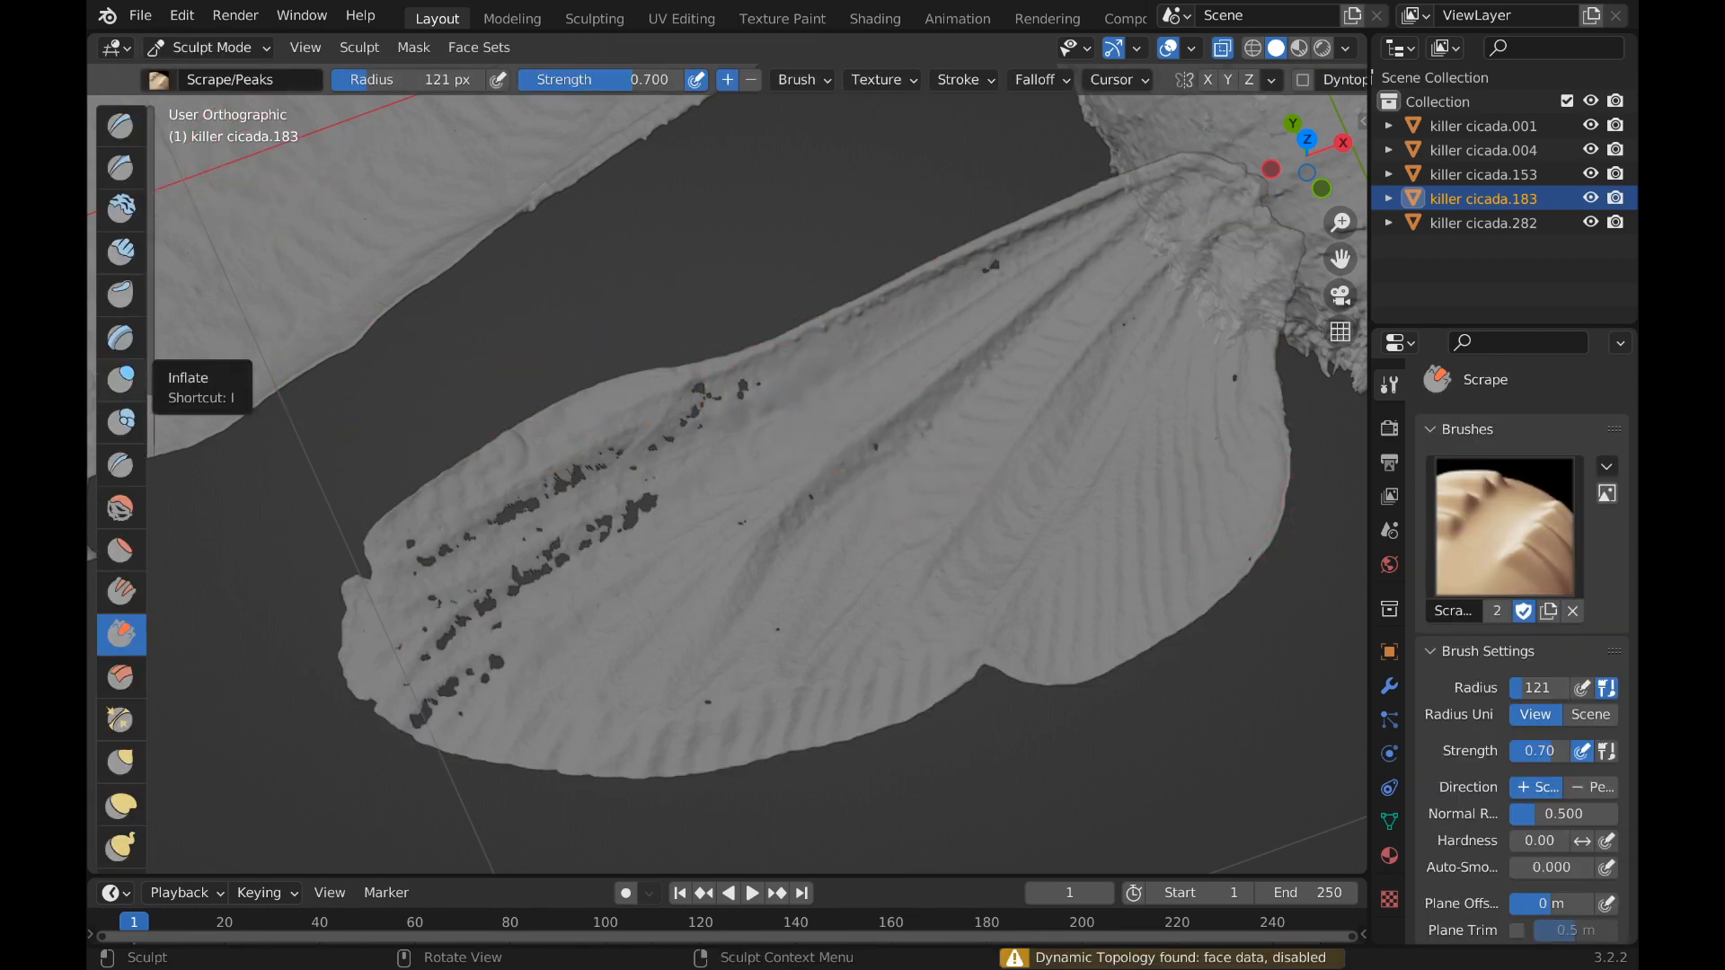
- Activate the Inflate brush with Dyntopo enabled, accepting the vertex data warning
click(121, 379)
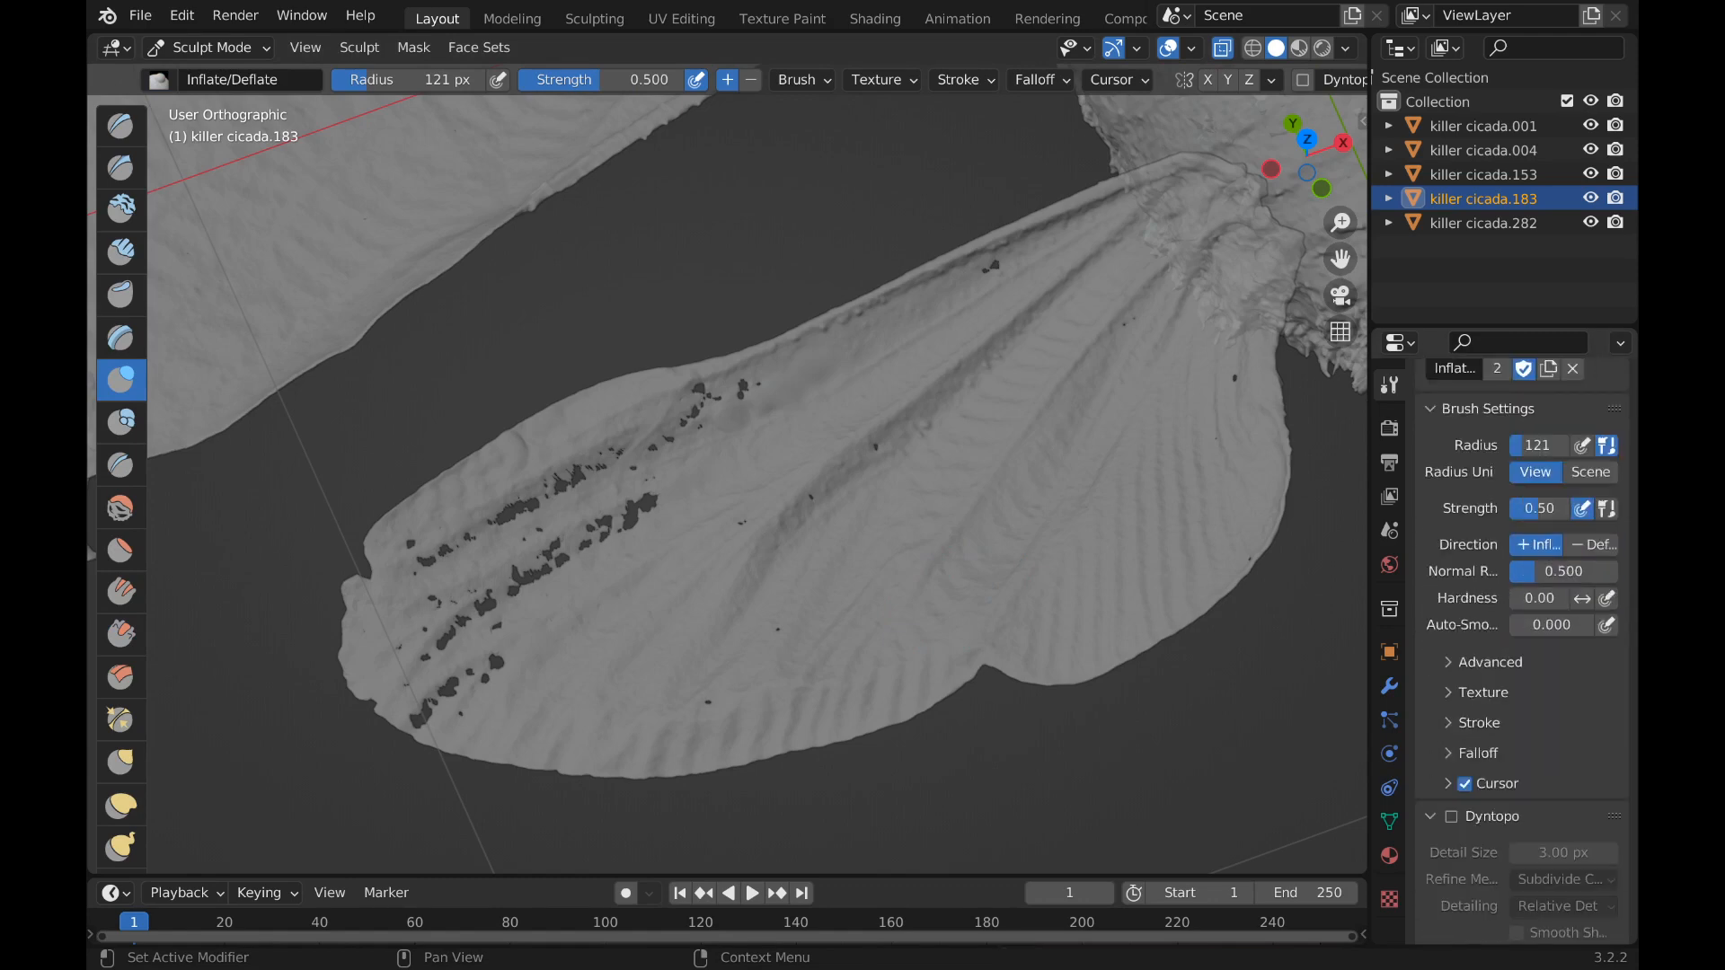
click(1452, 816)
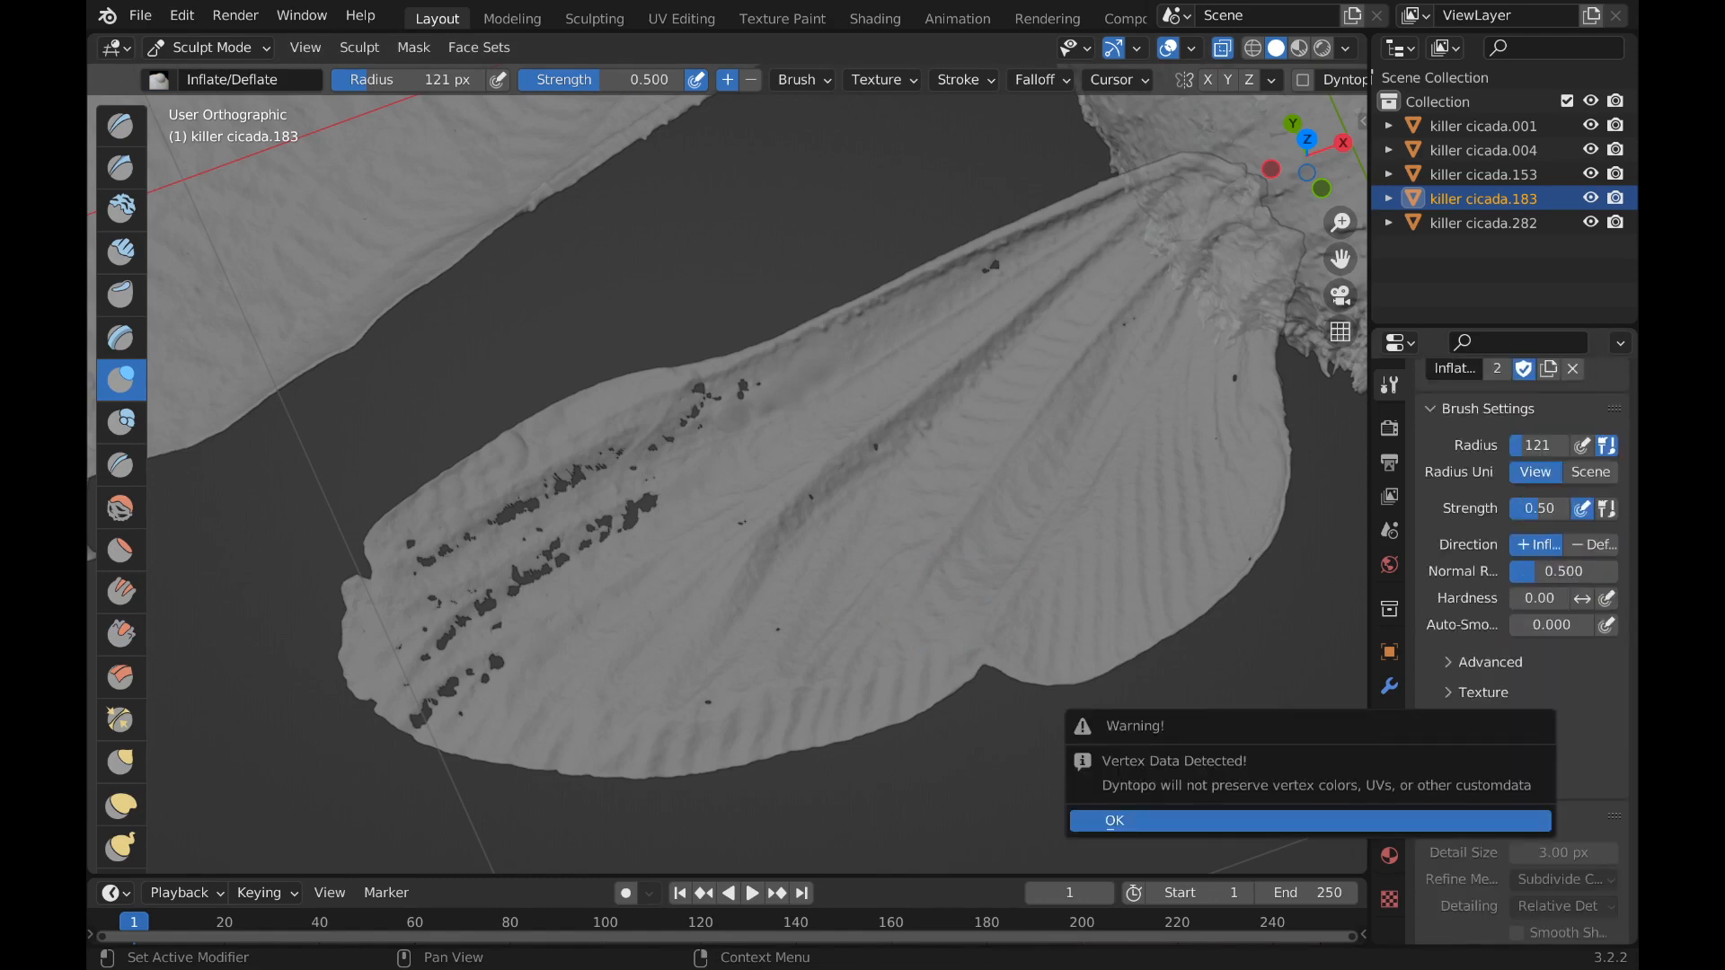
click(1114, 821)
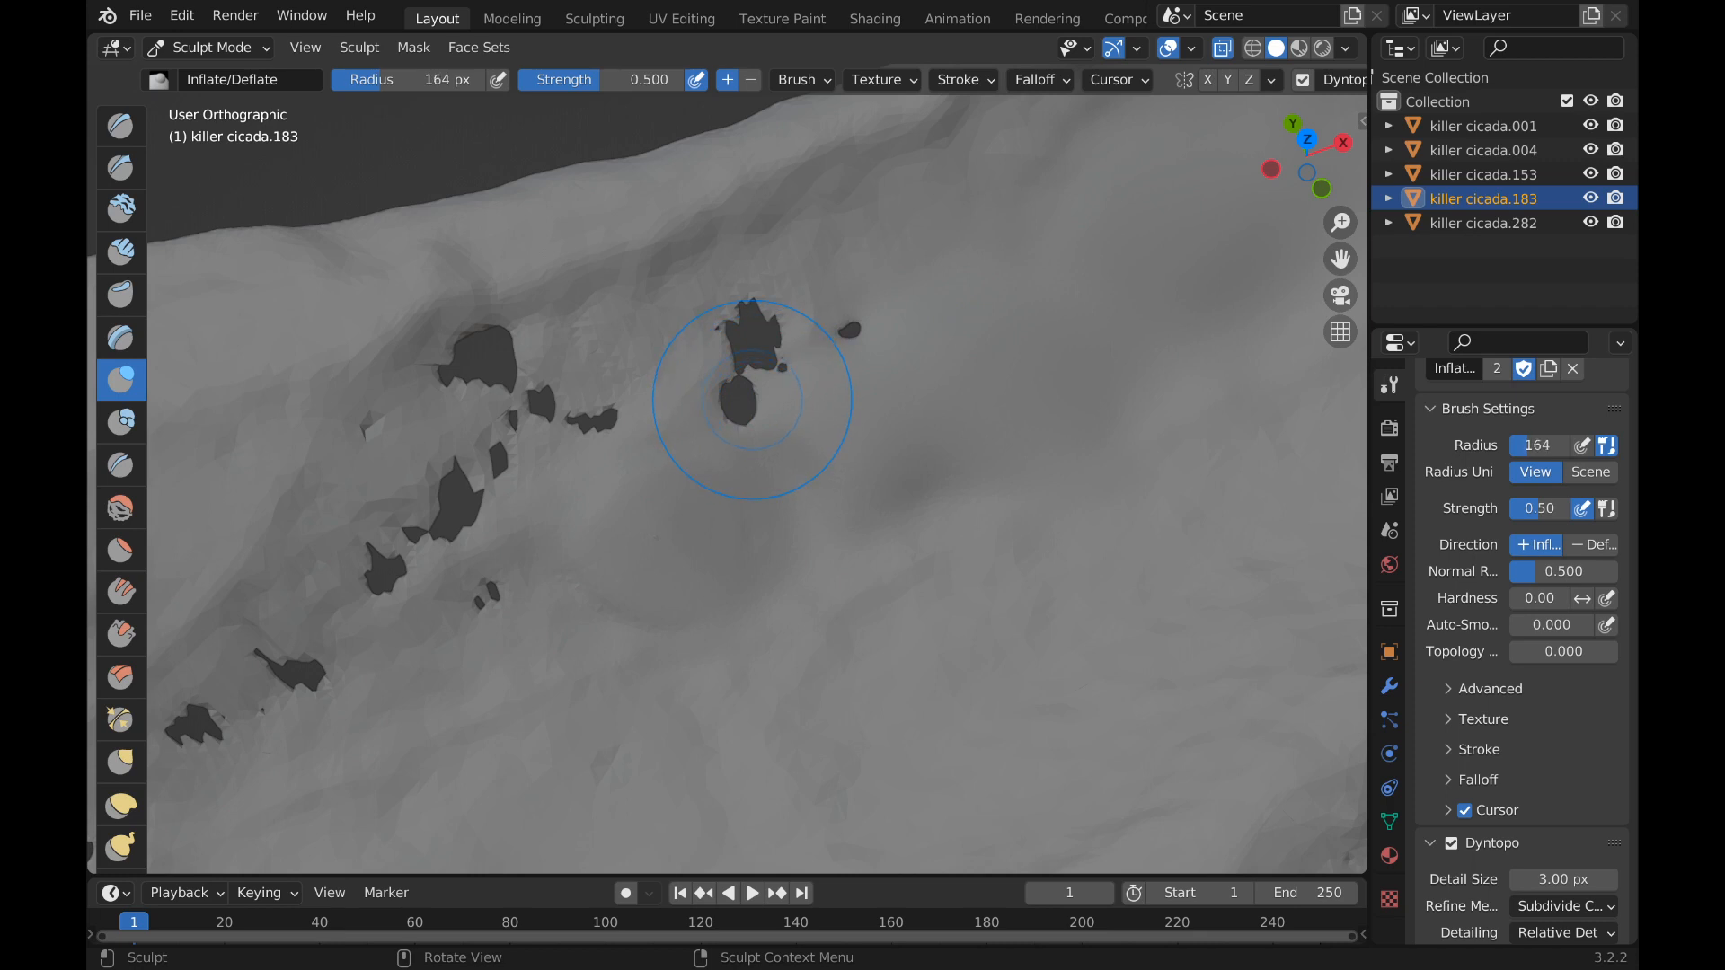
- Inflate over the lower and upper holes until sealed, then smooth the leftover dent
click(753, 395)
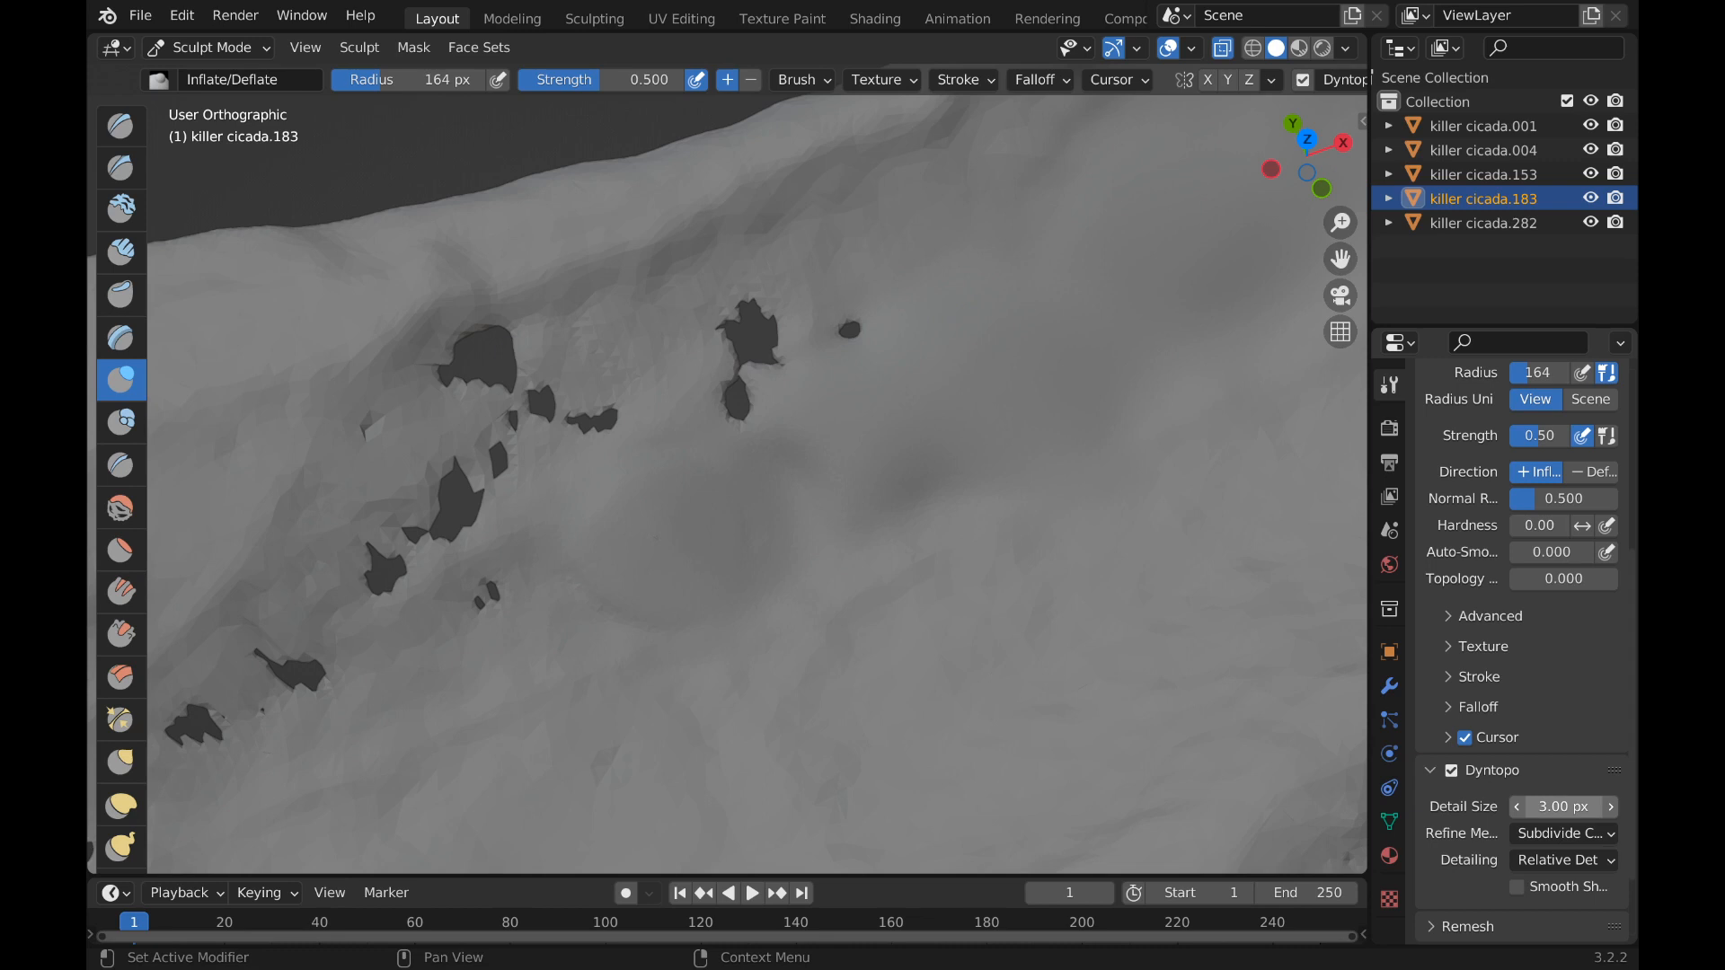
mouse_move(968, 473)
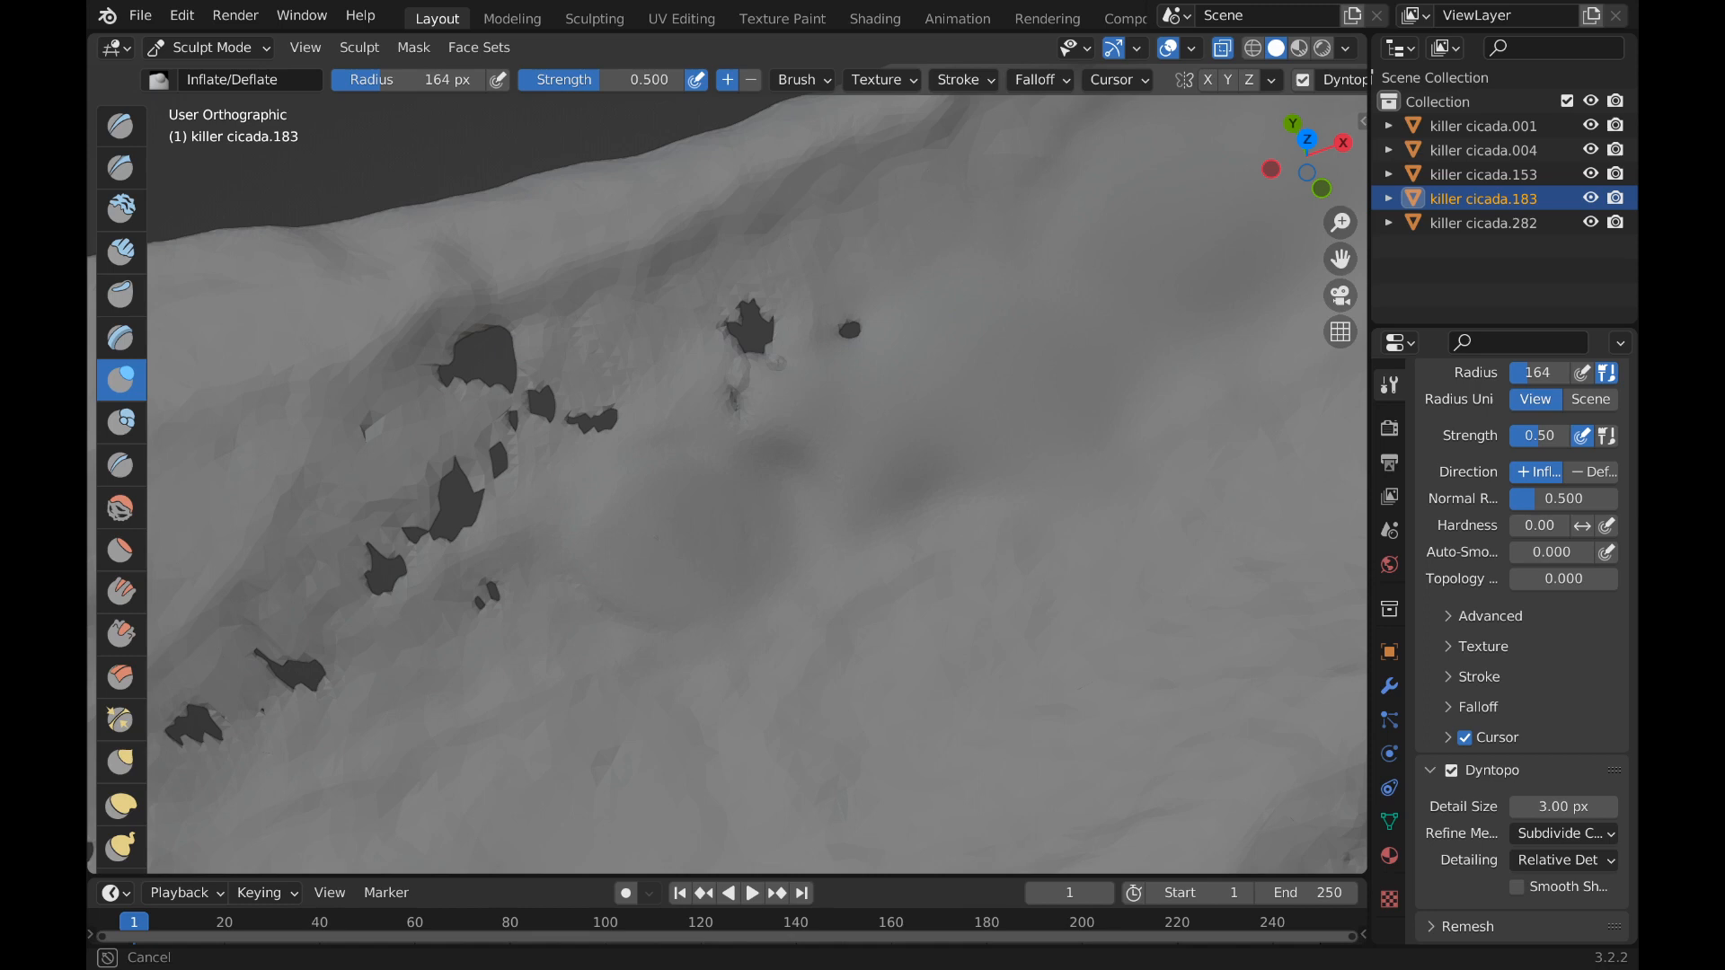
click(765, 341)
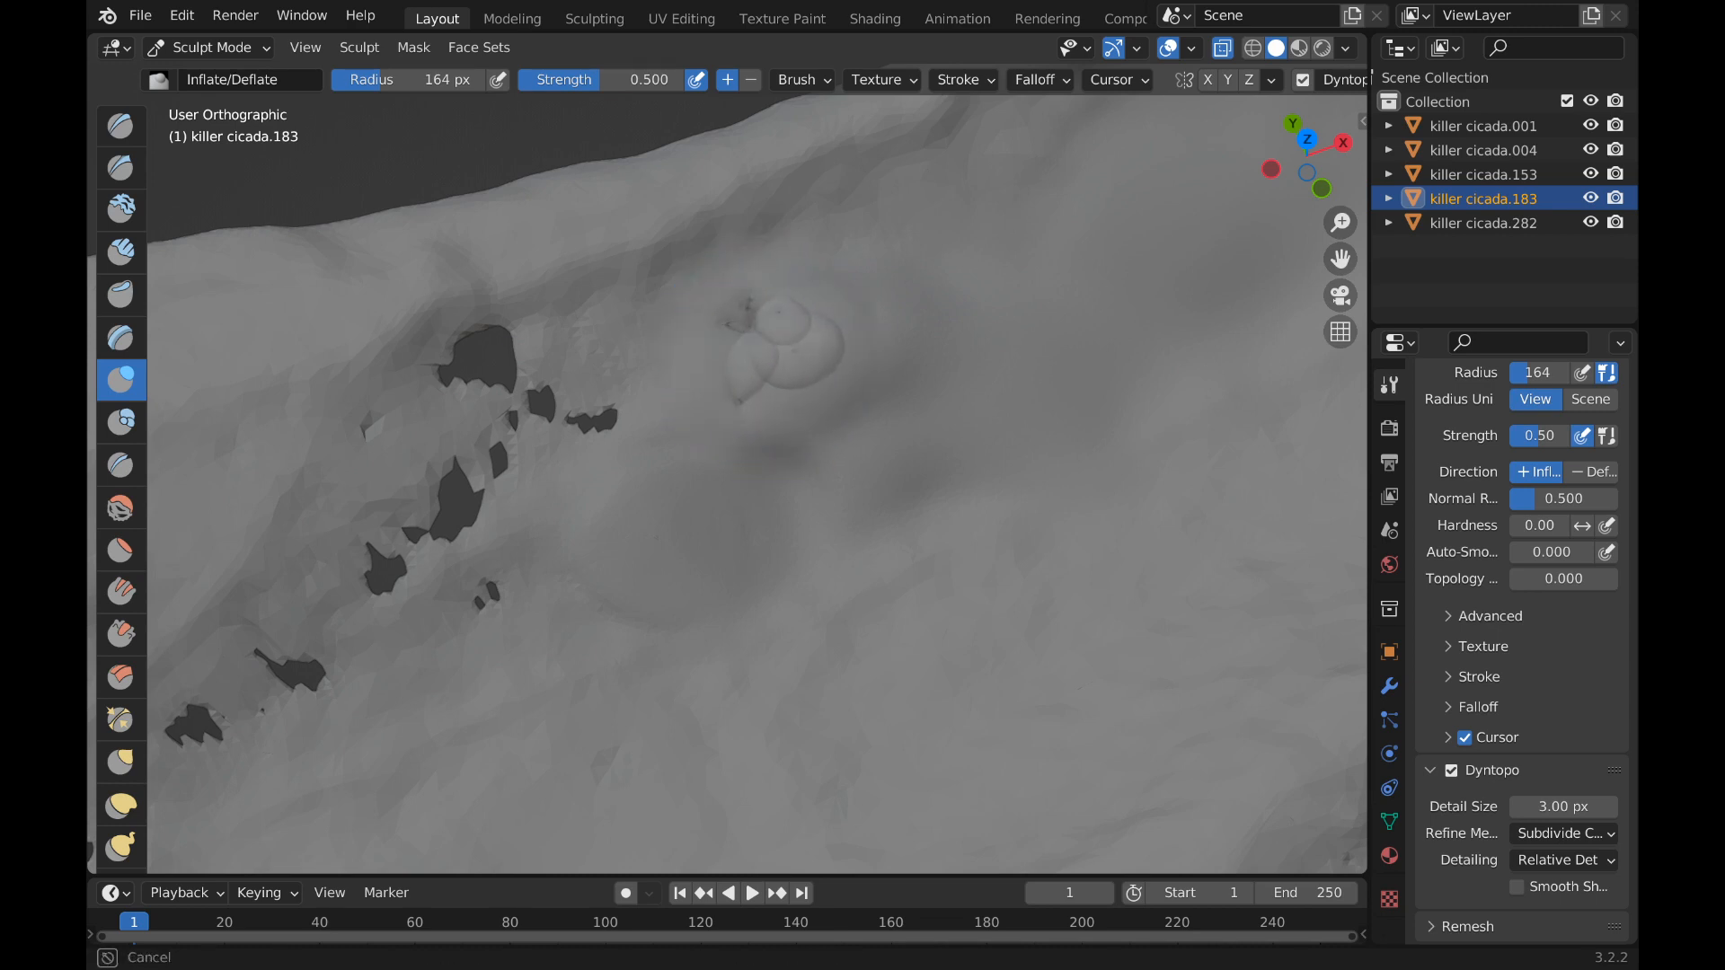
click(758, 342)
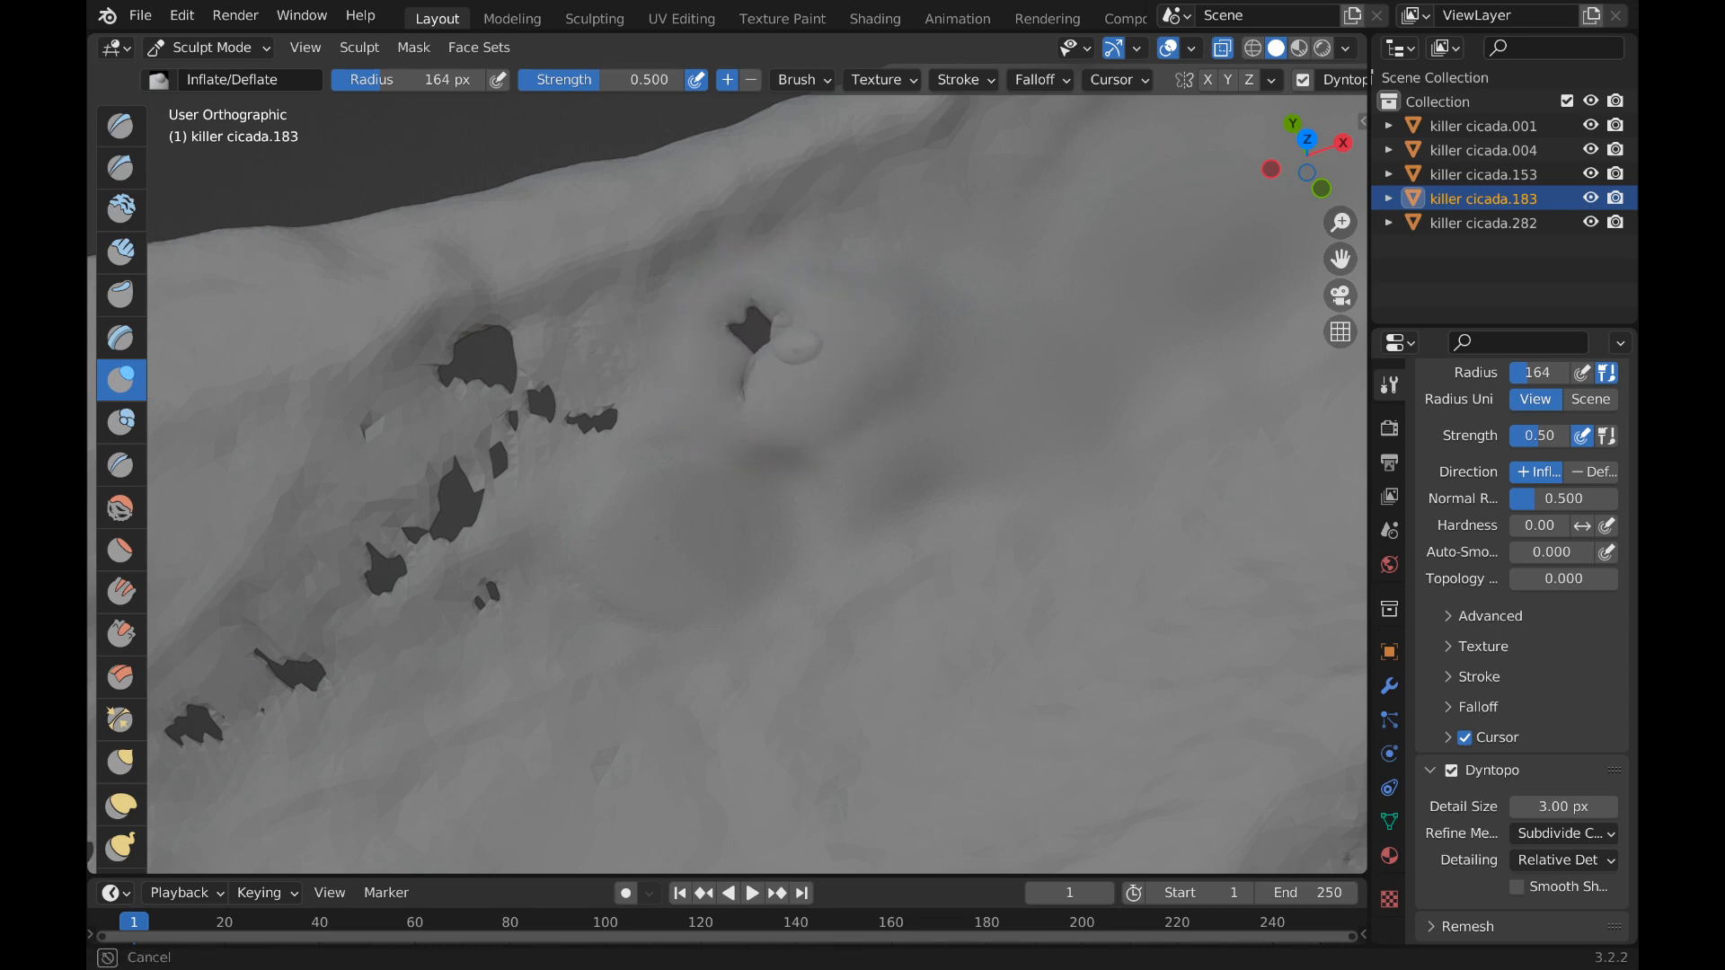
click(765, 347)
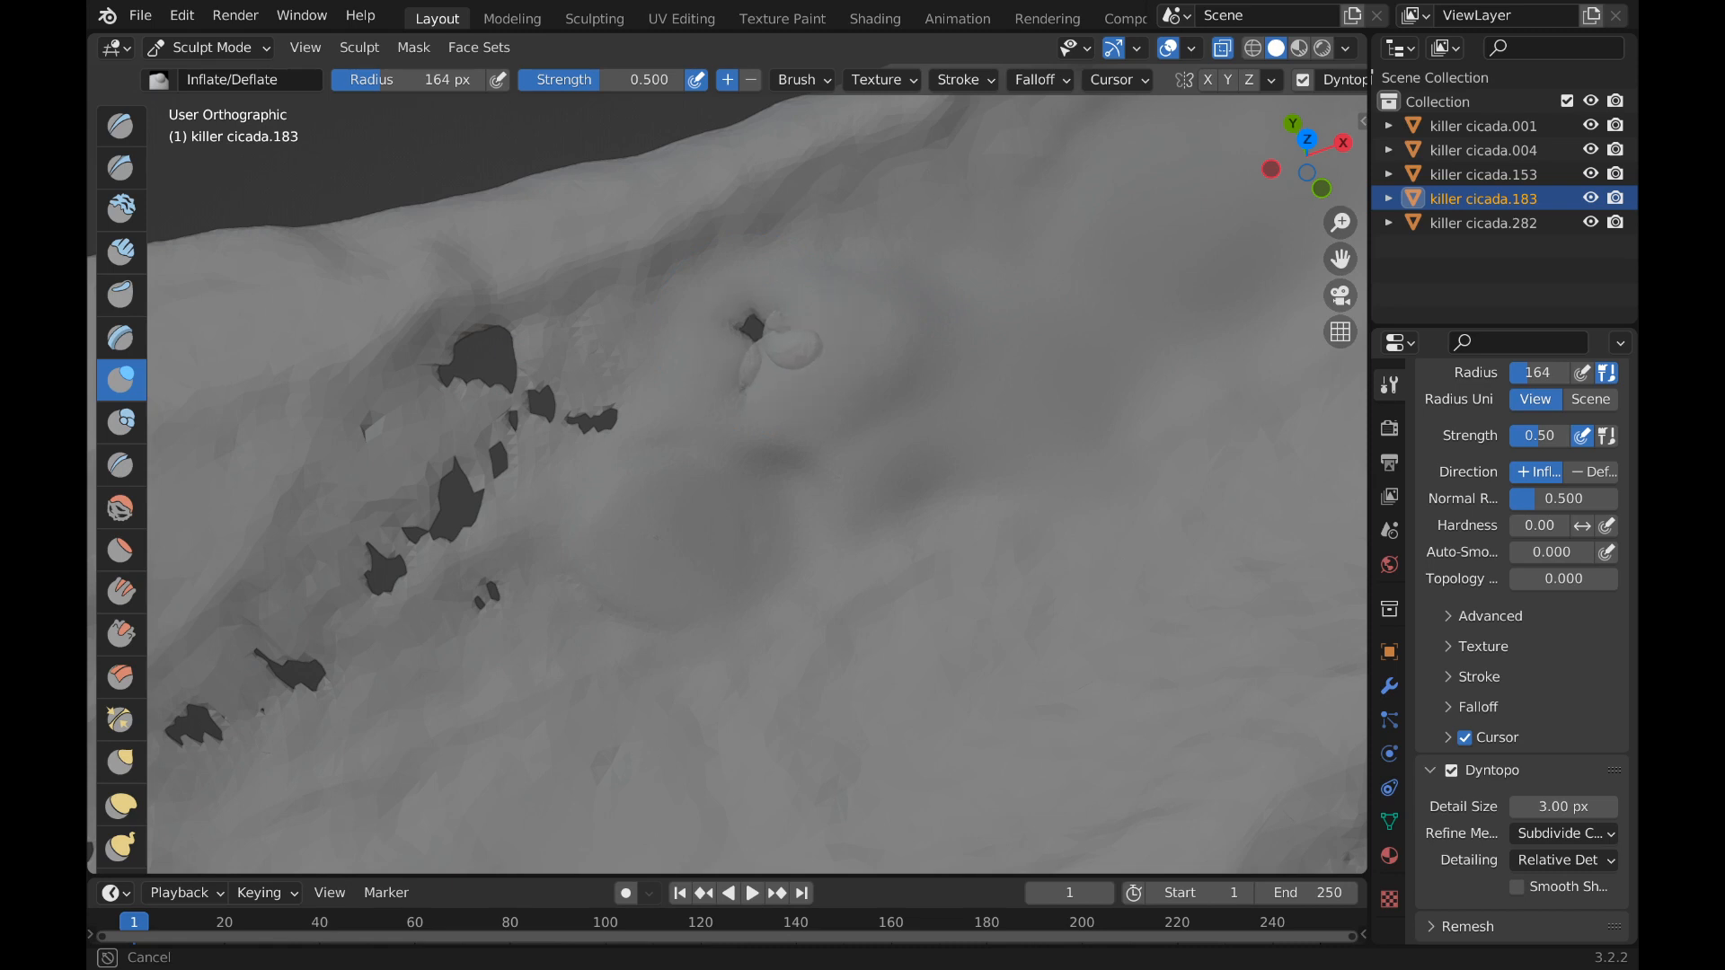
drag(758, 331, 792, 352)
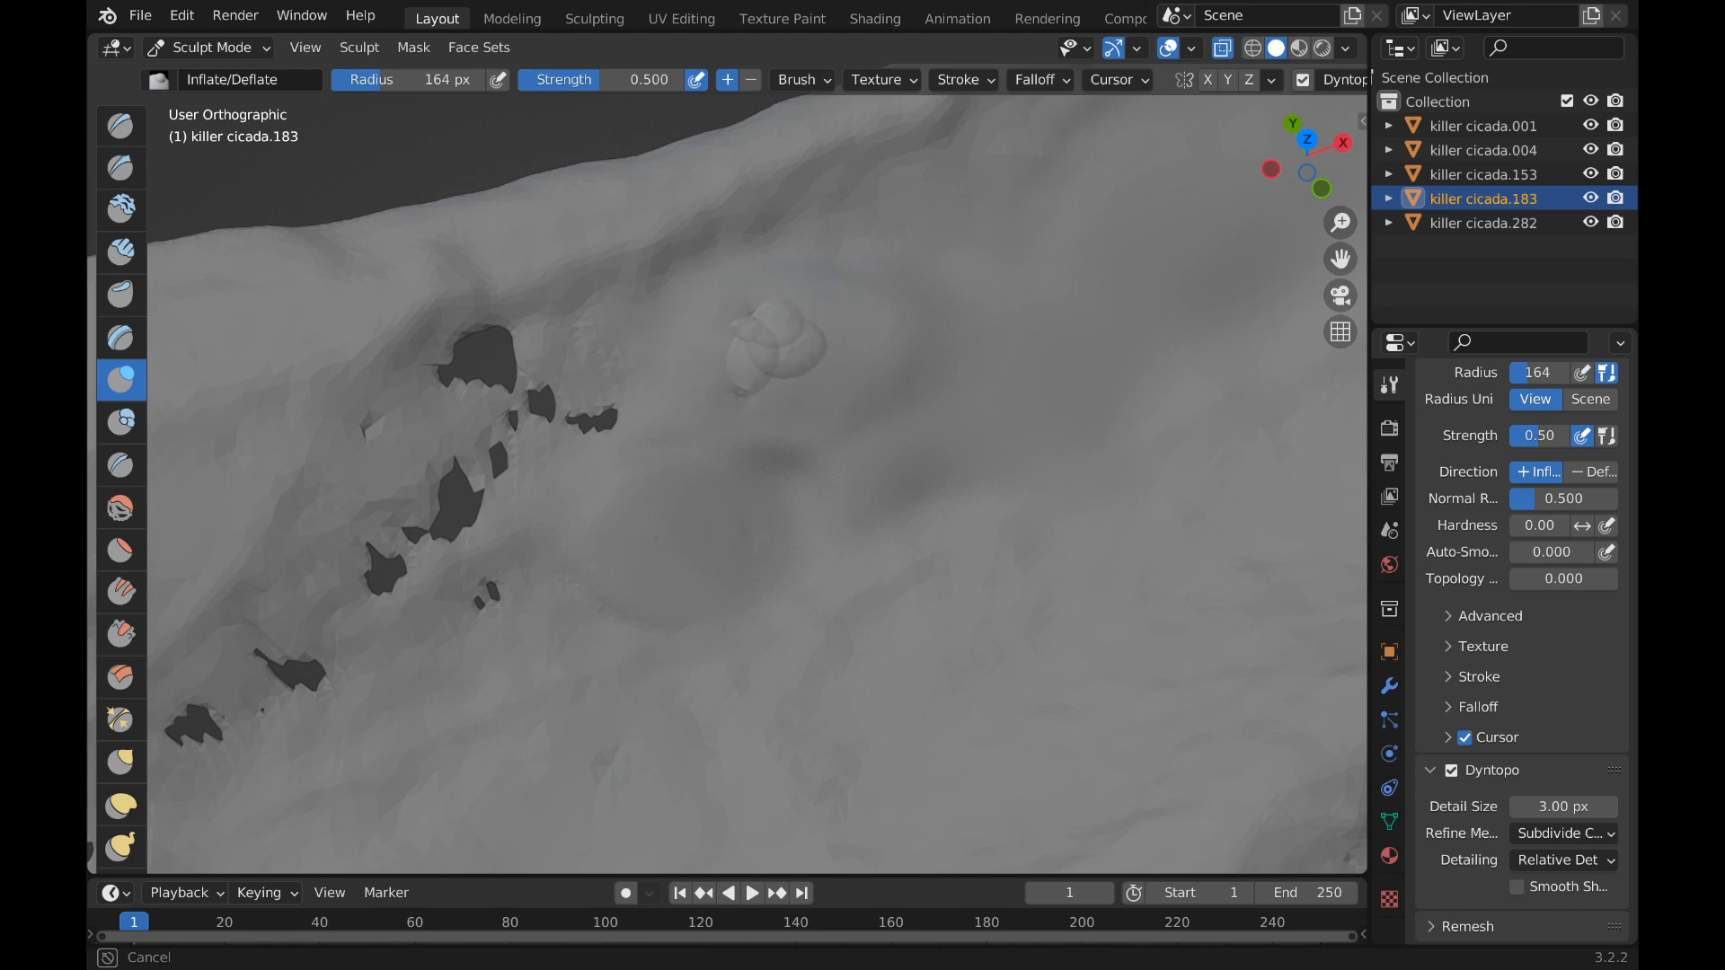
mouse_move(737, 325)
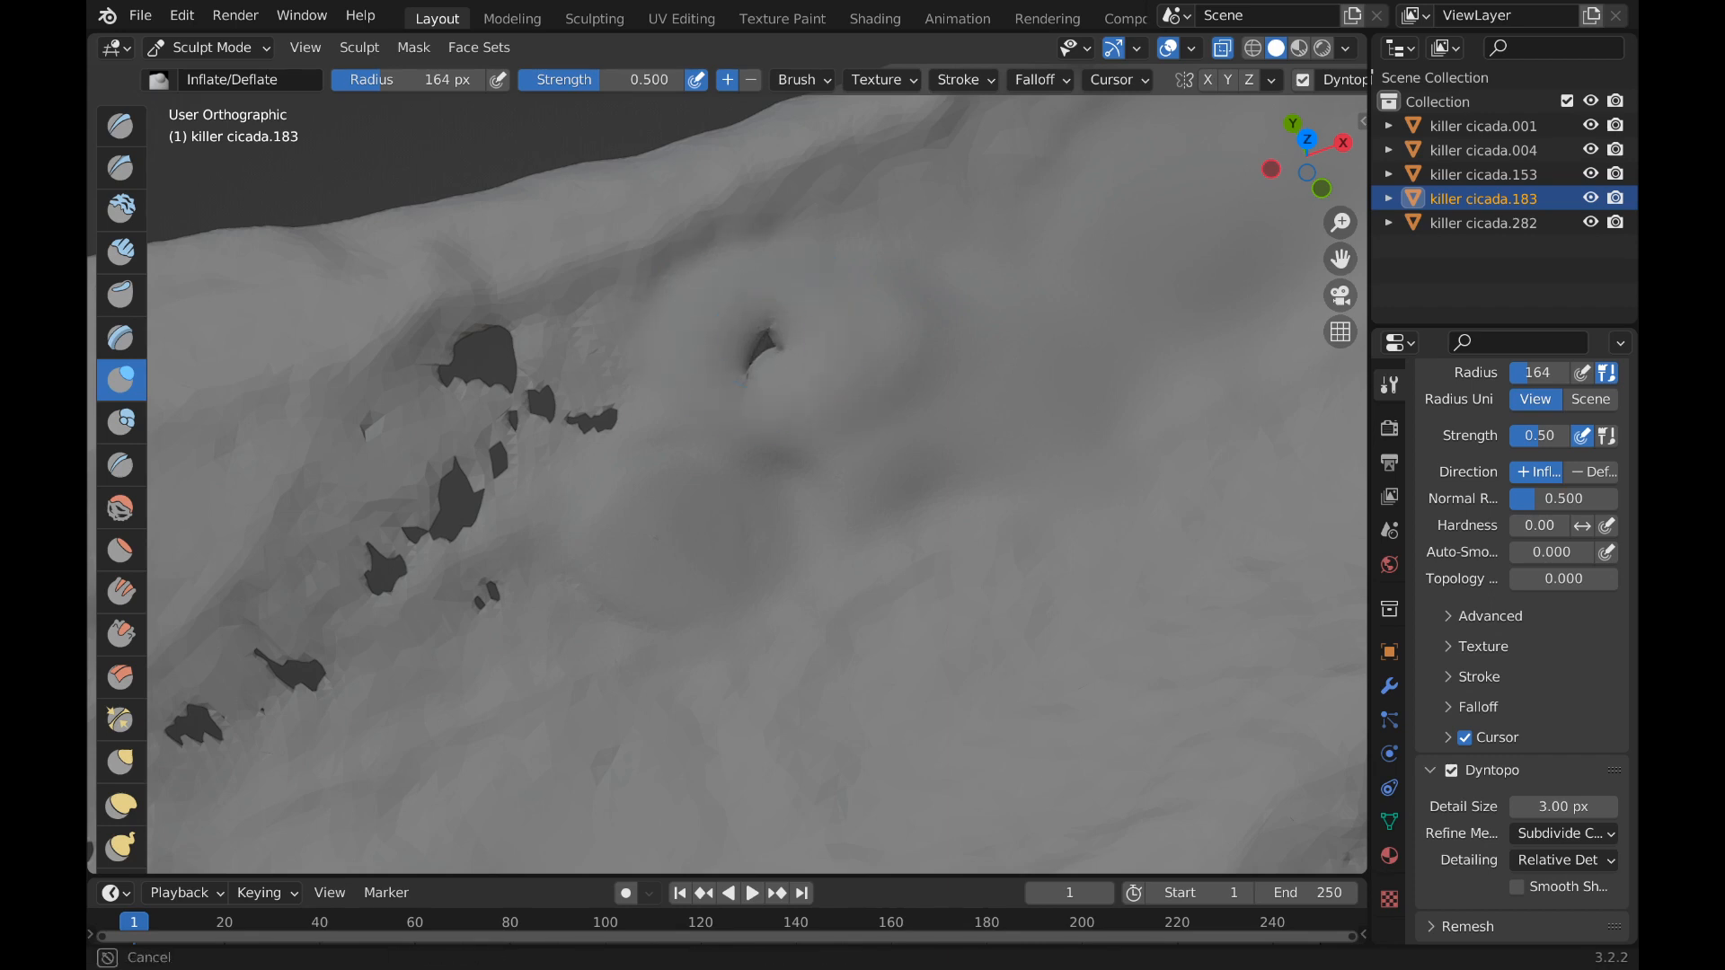
click(766, 342)
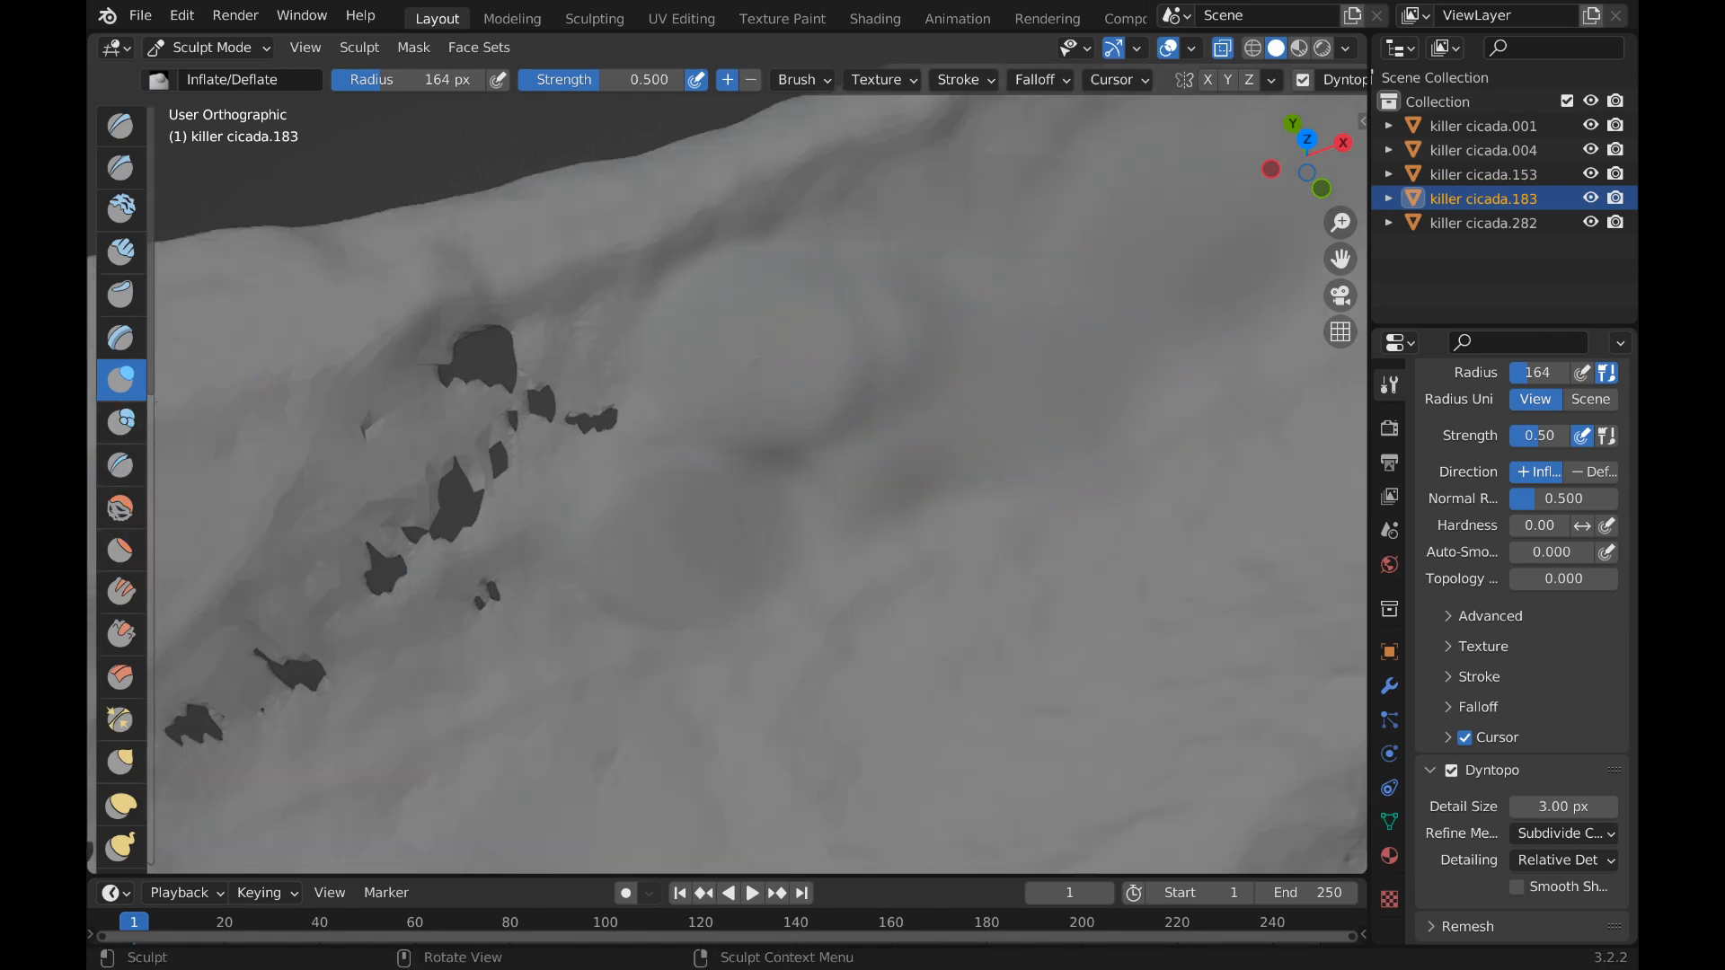
- Switch back to the Scrape brush to flatten the wing's raised edge
click(121, 635)
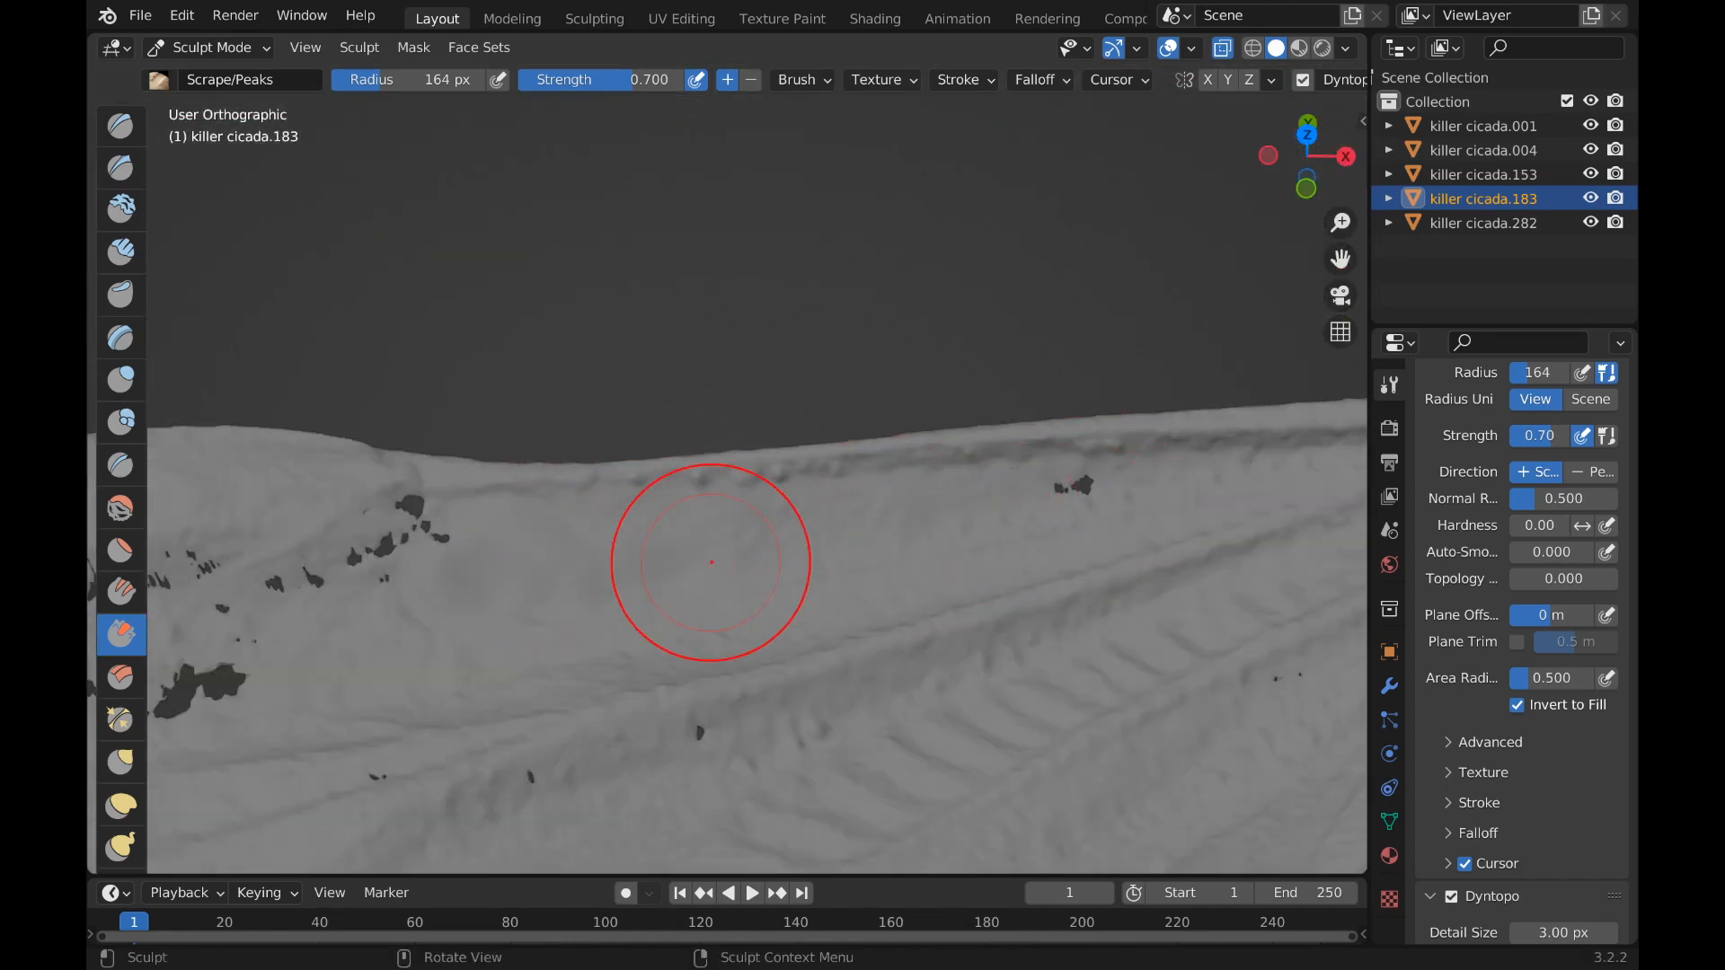
mouse_move(970, 508)
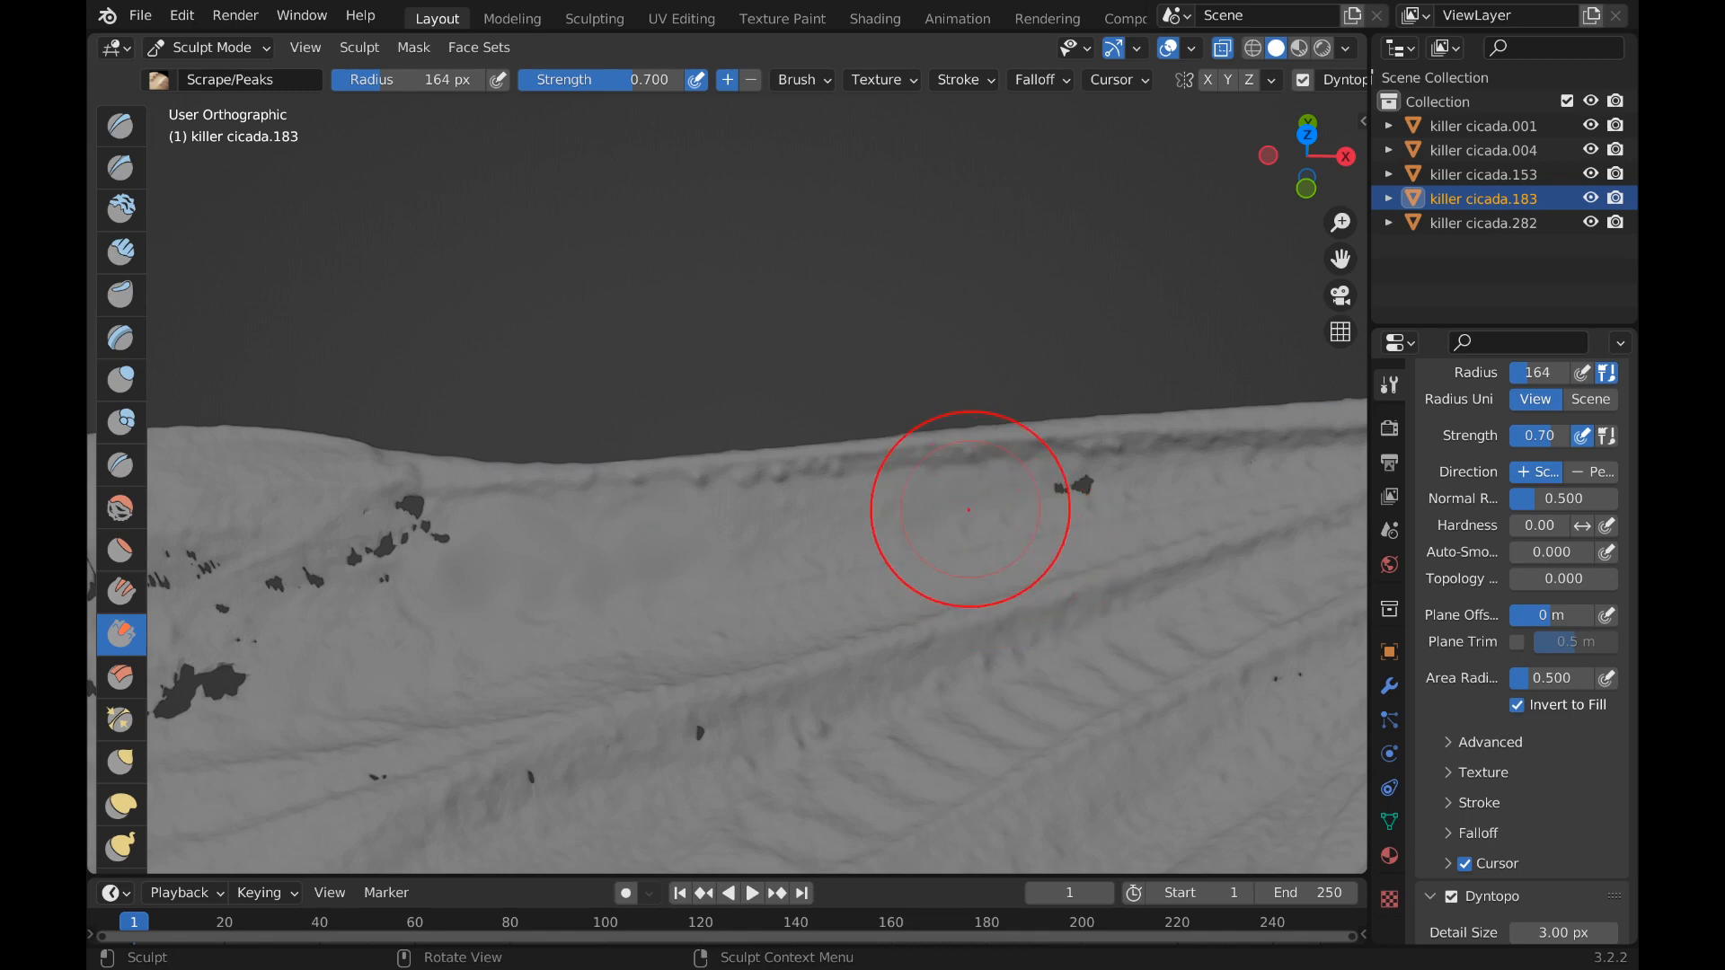